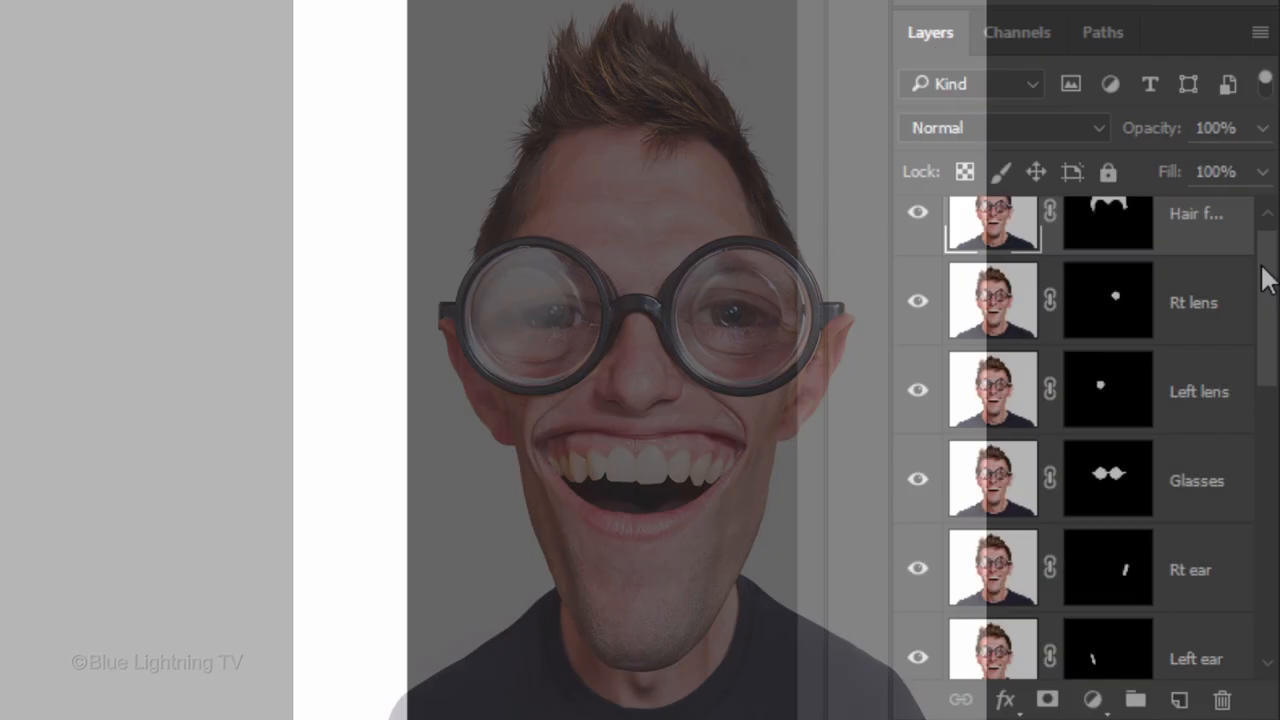
Solo the Background copy layer and disable its mask to show the original photo.
scroll(down, 3)
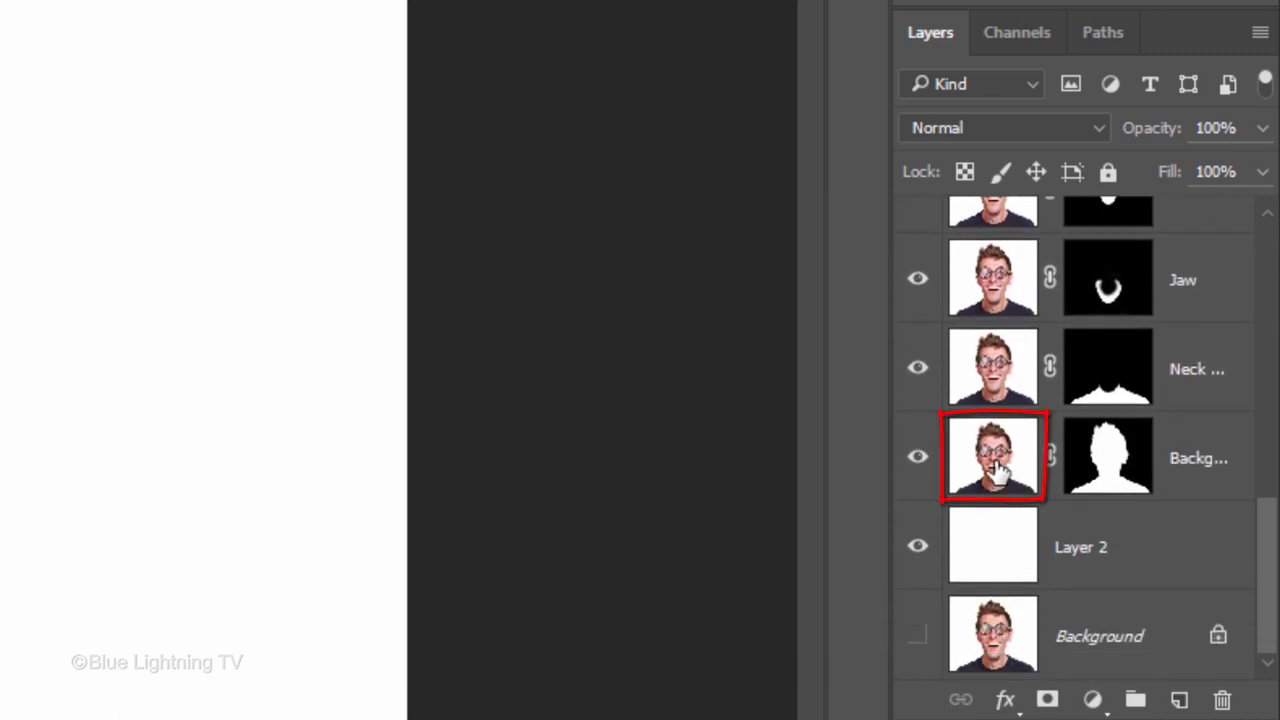
click(992, 457)
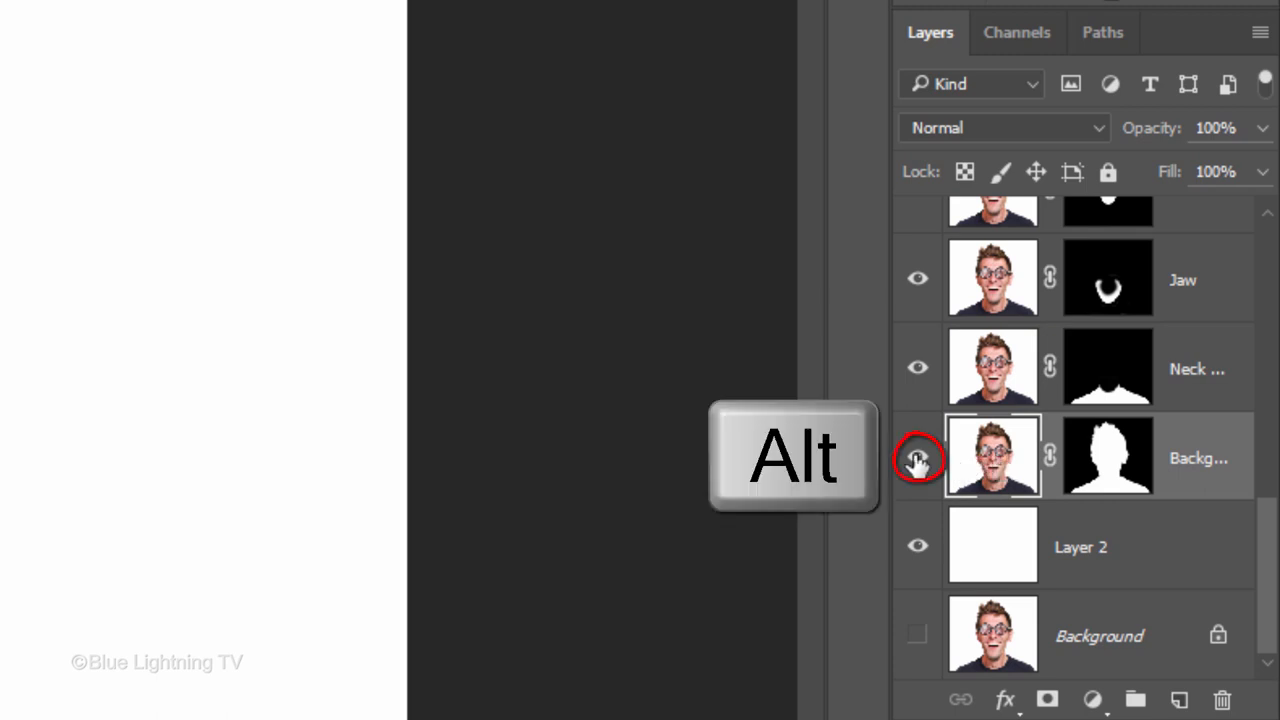
click(917, 458)
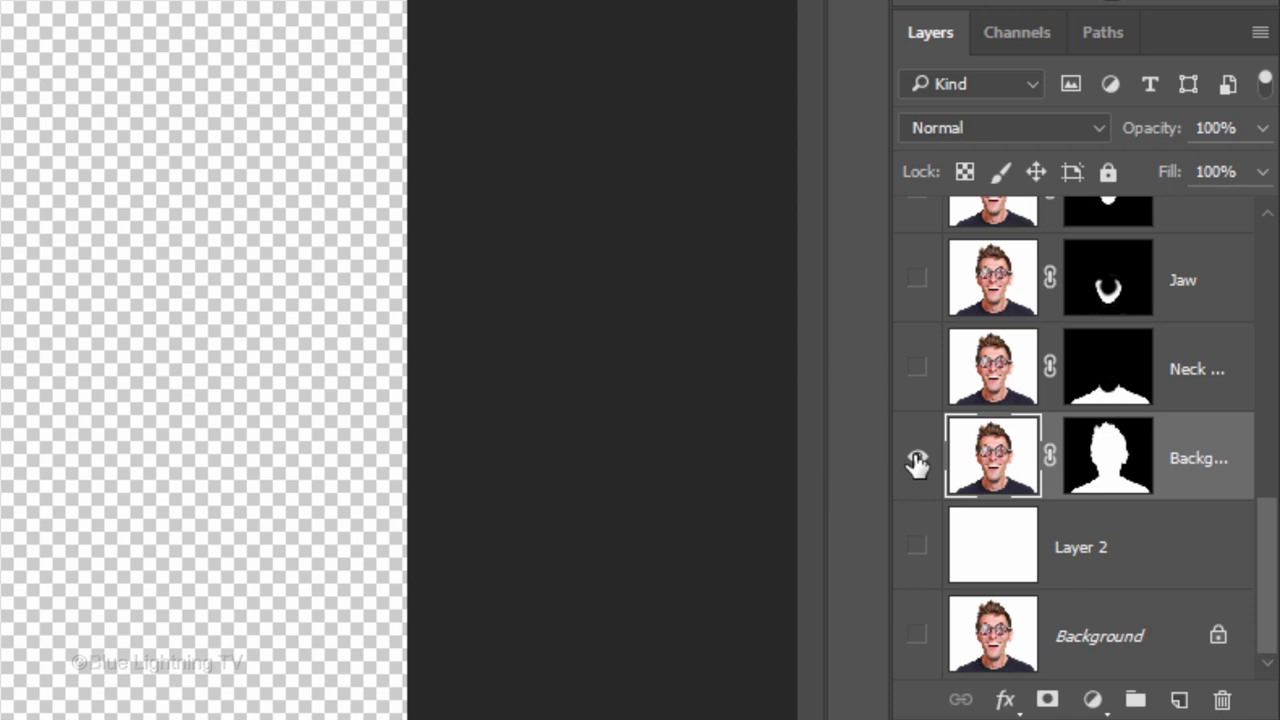
click(1107, 457)
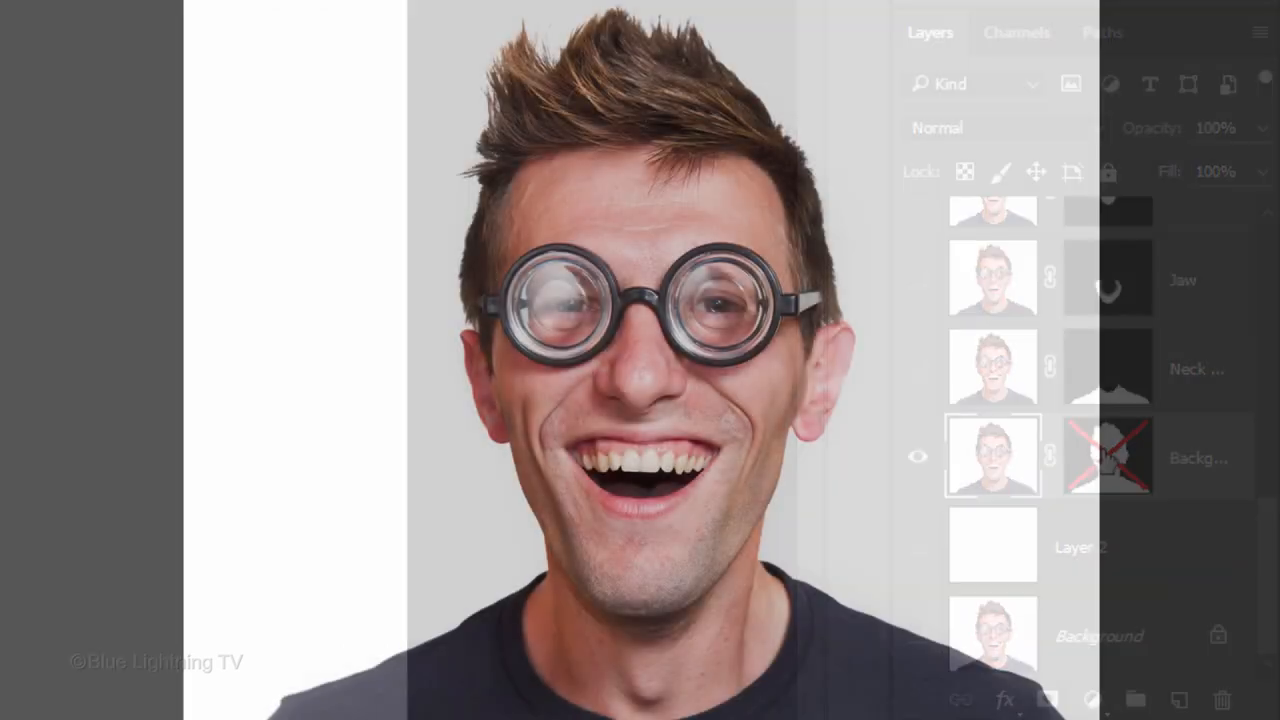
Reset colours to black and white and swap so white is the foreground.
key(b)
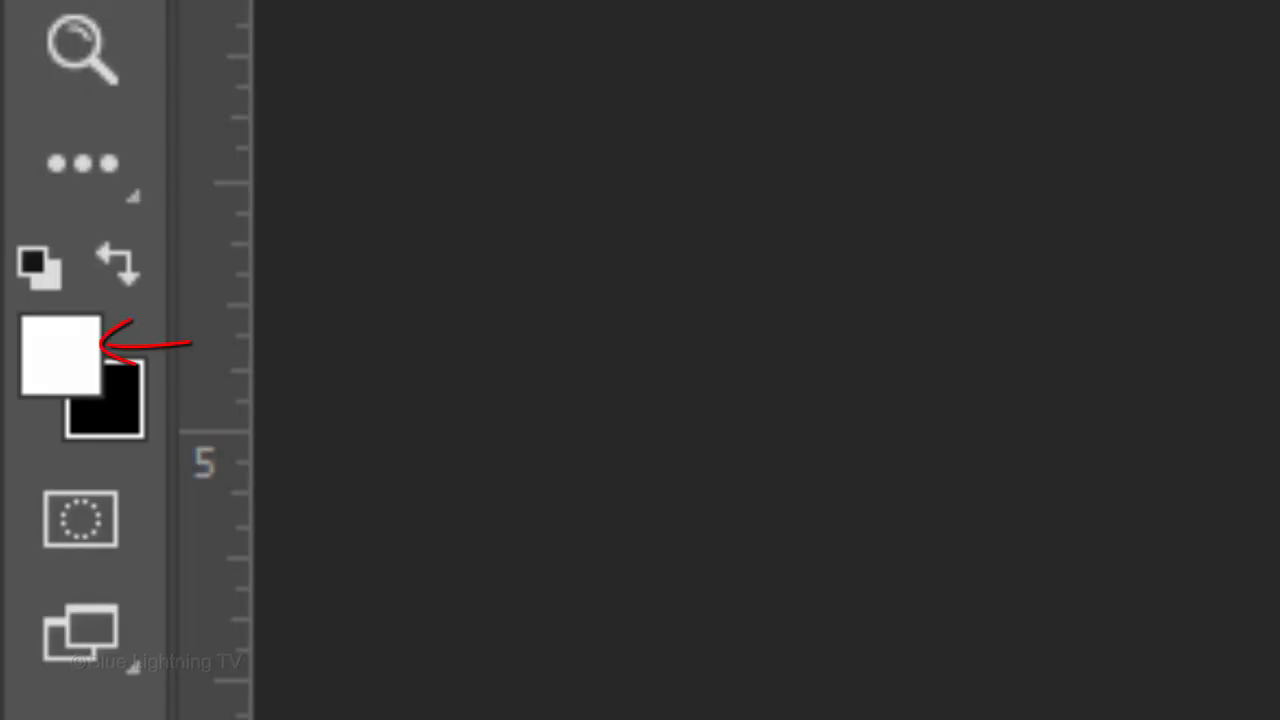
key(shift)
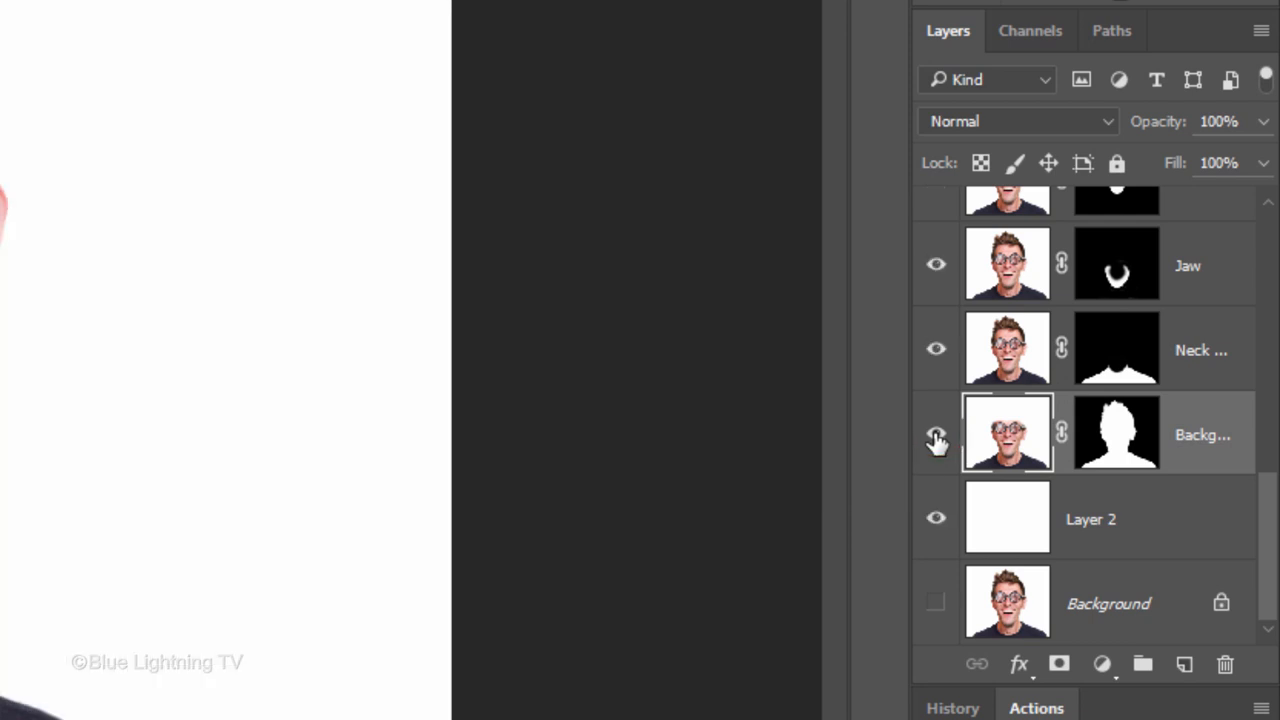
Select the Hair forehead layer at the top of the stack and begin a free transform.
scroll(up, 3)
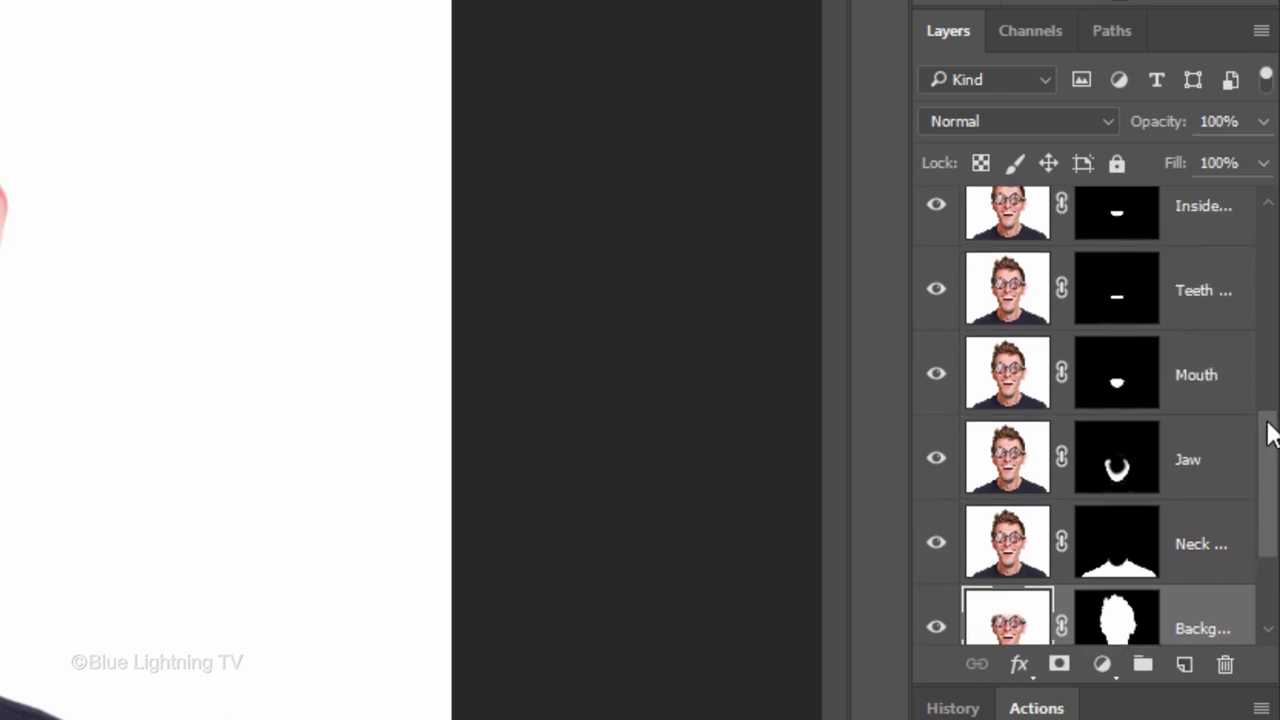
scroll(up, 3)
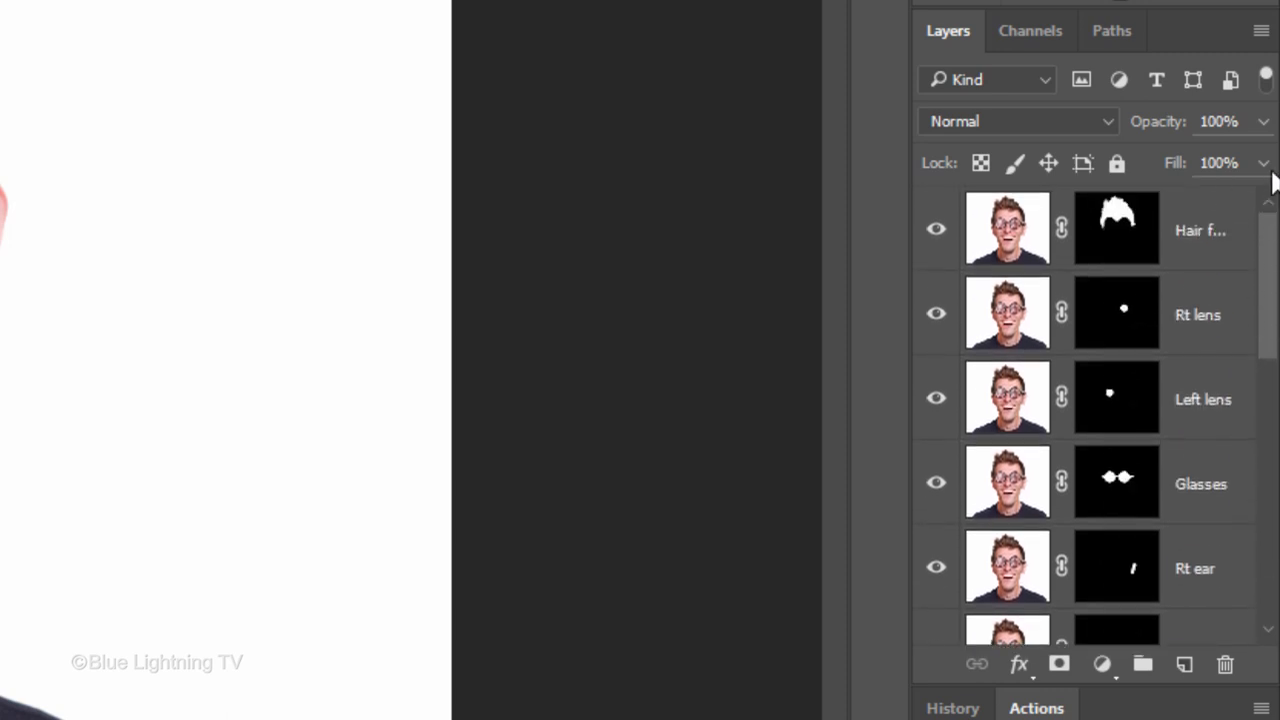
click(1007, 228)
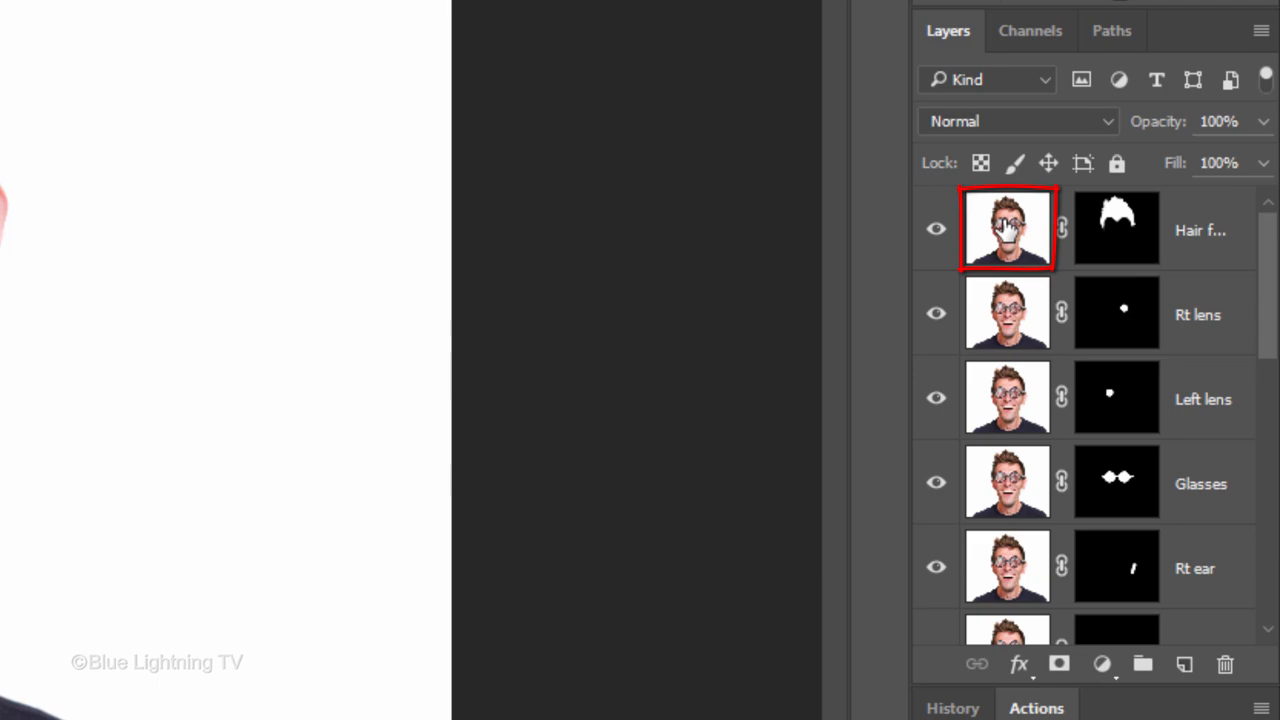
click(1007, 229)
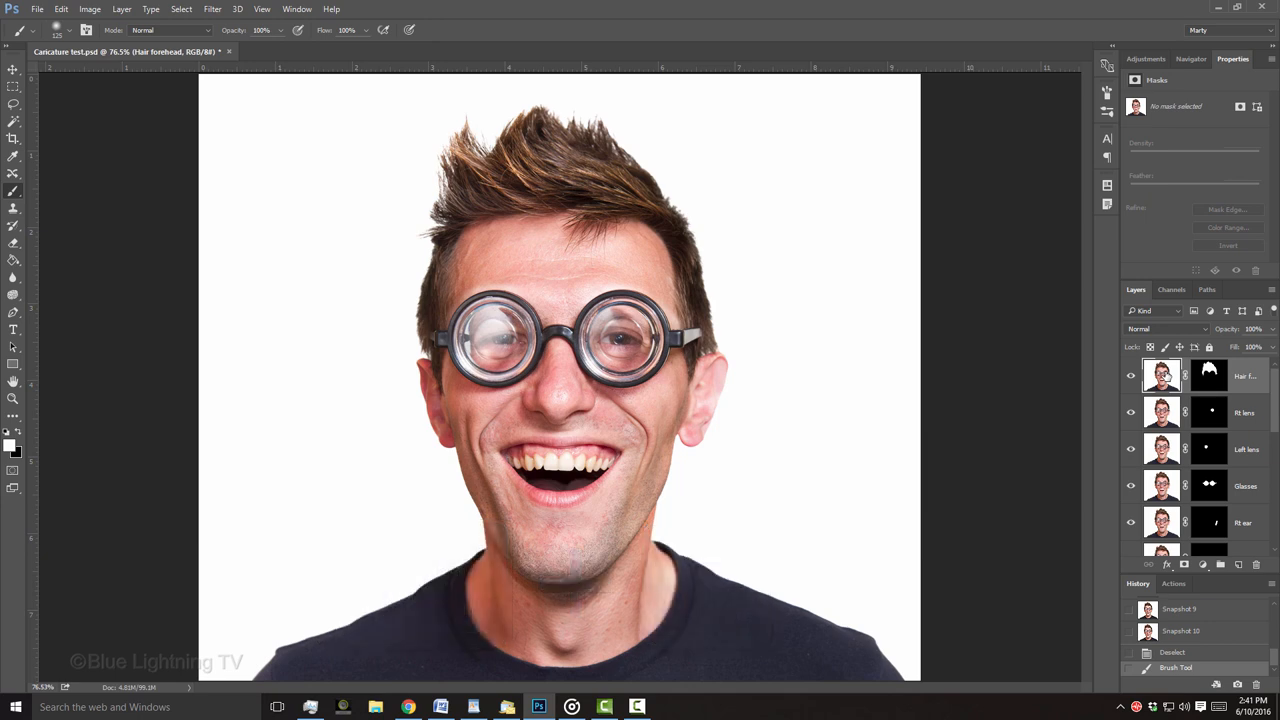
key(ctrl+t)
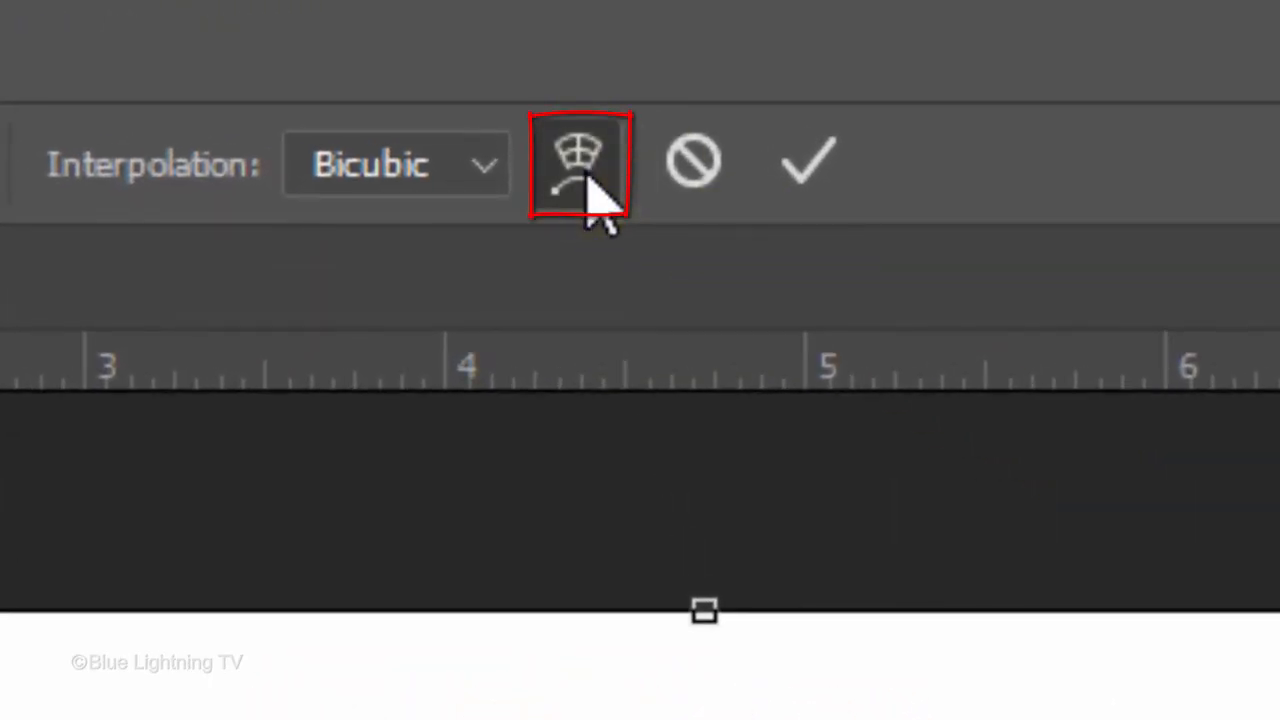
Warp the hair upward and narrower at the top, then commit the warp.
click(583, 162)
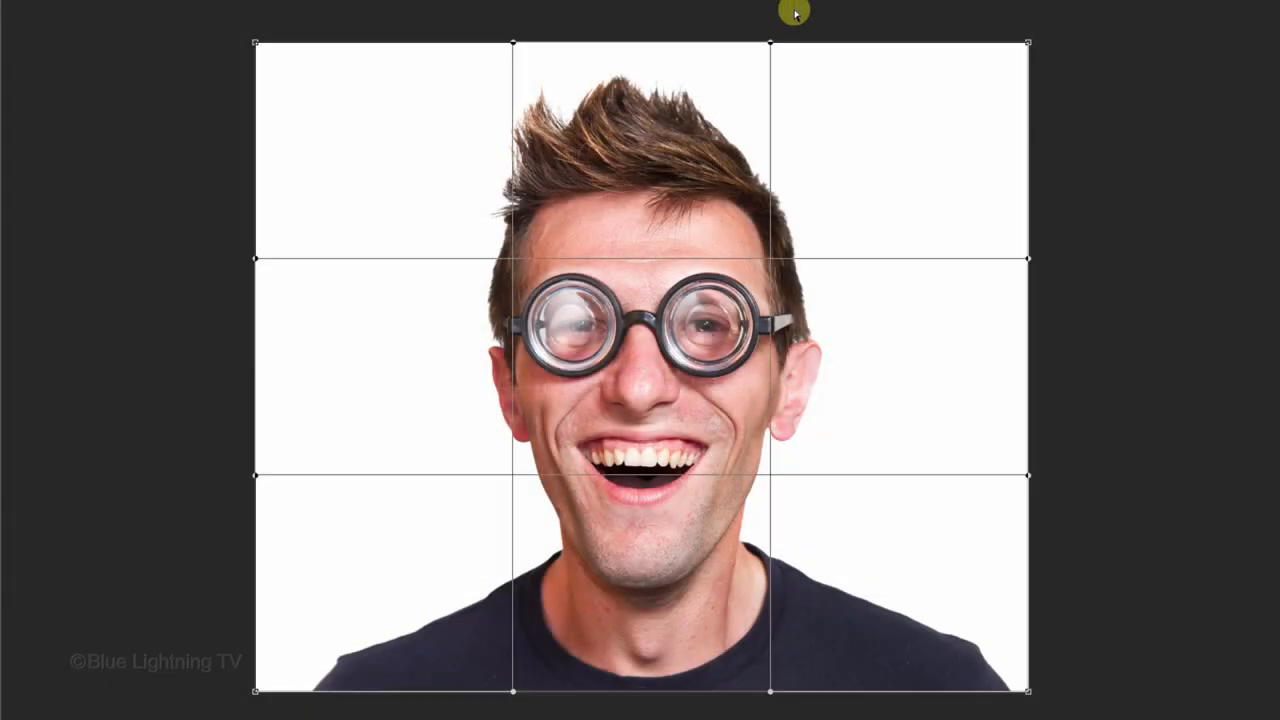
drag(795, 12, 648, 50)
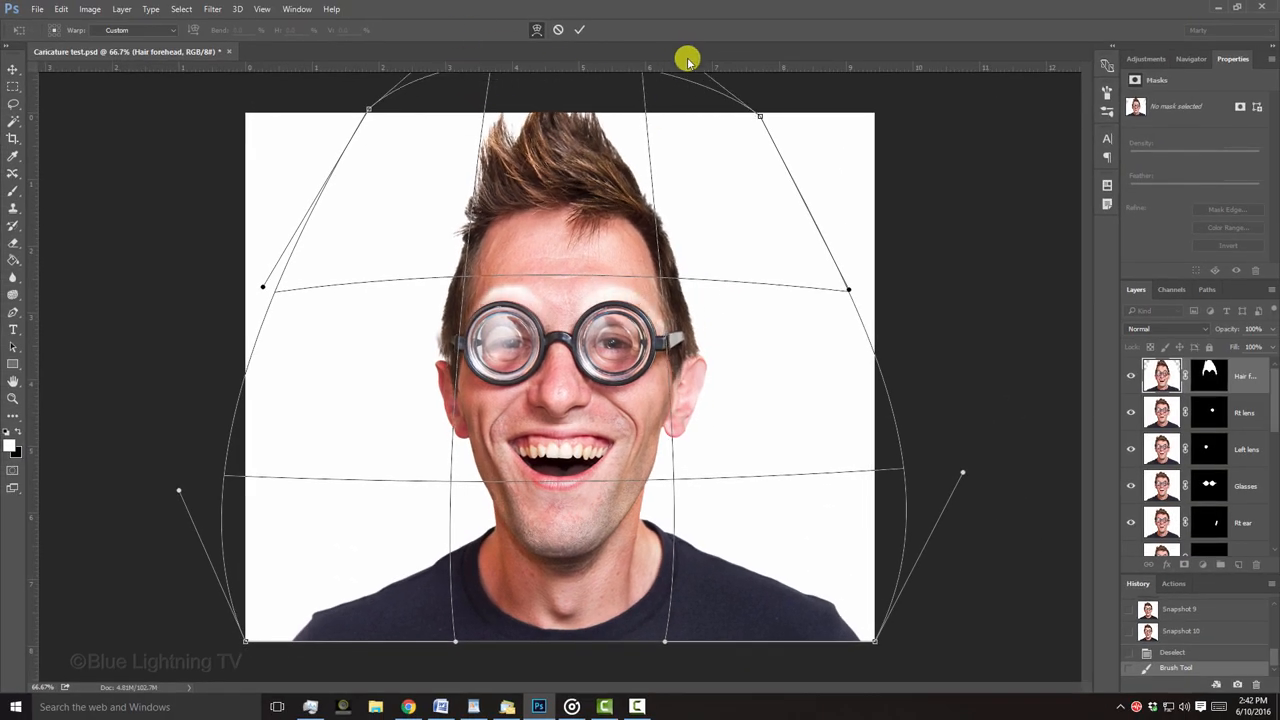
drag(688, 60, 400, 113)
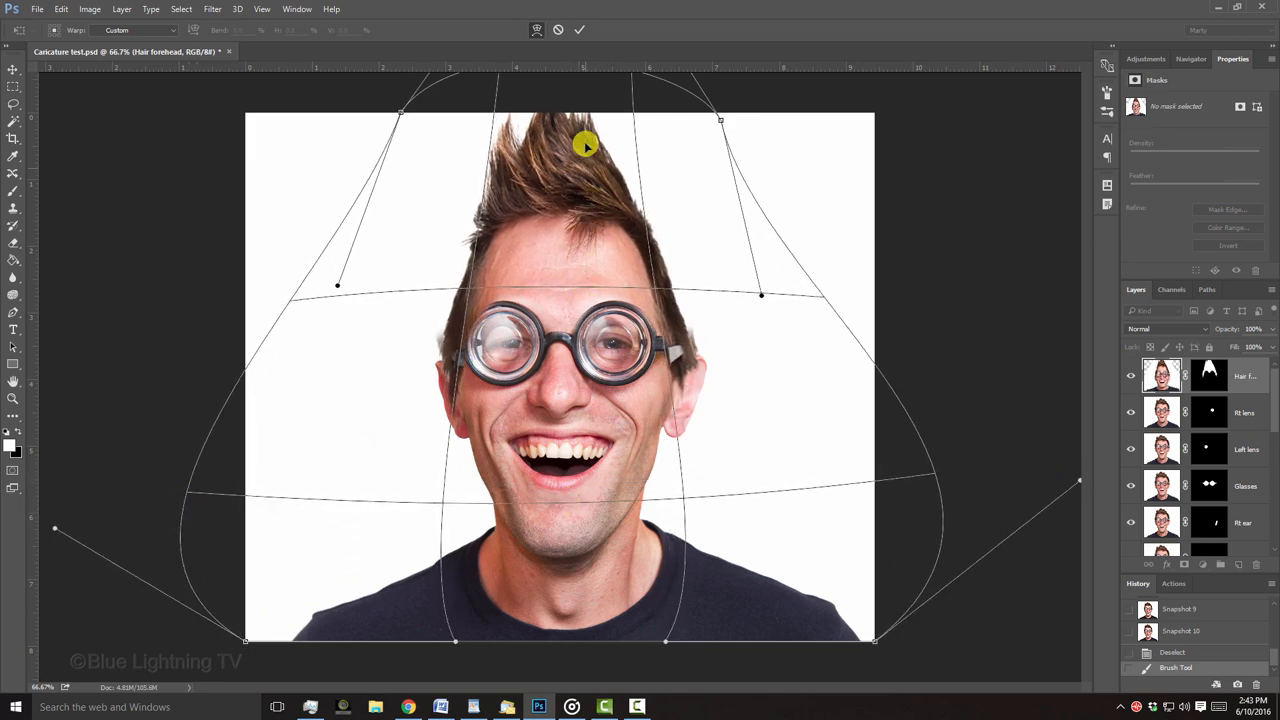
click(579, 29)
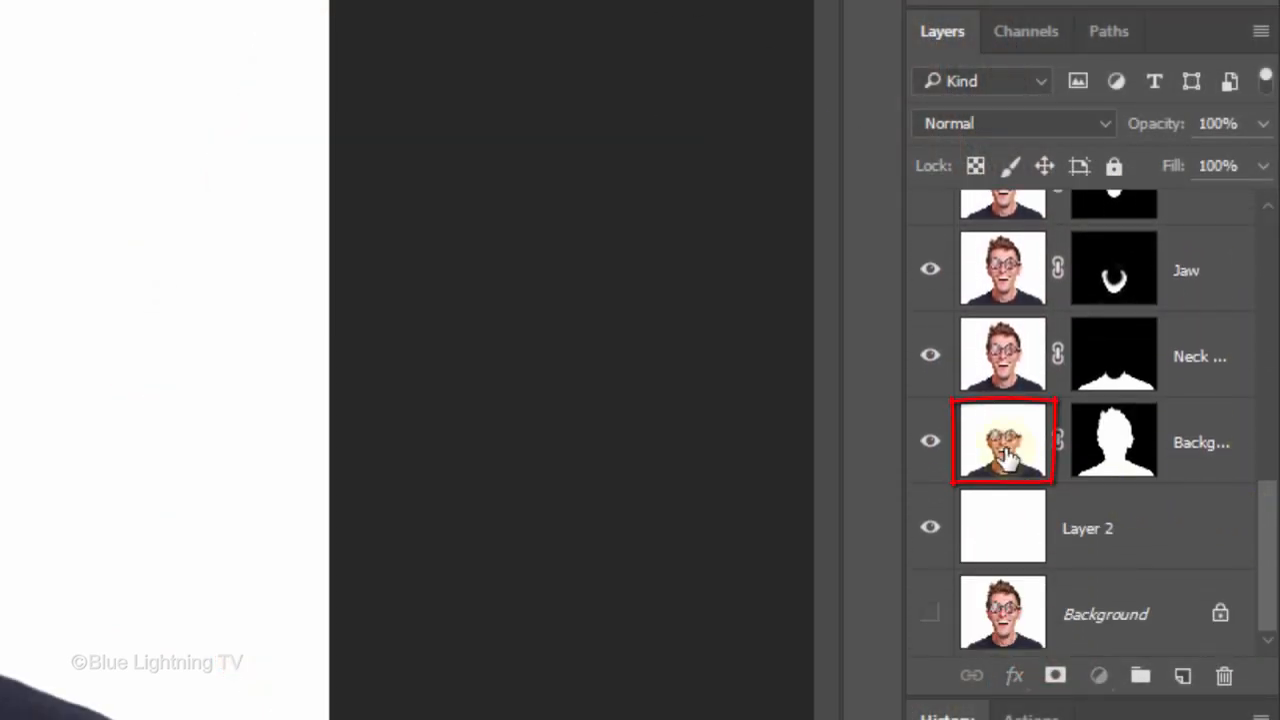
click(1002, 441)
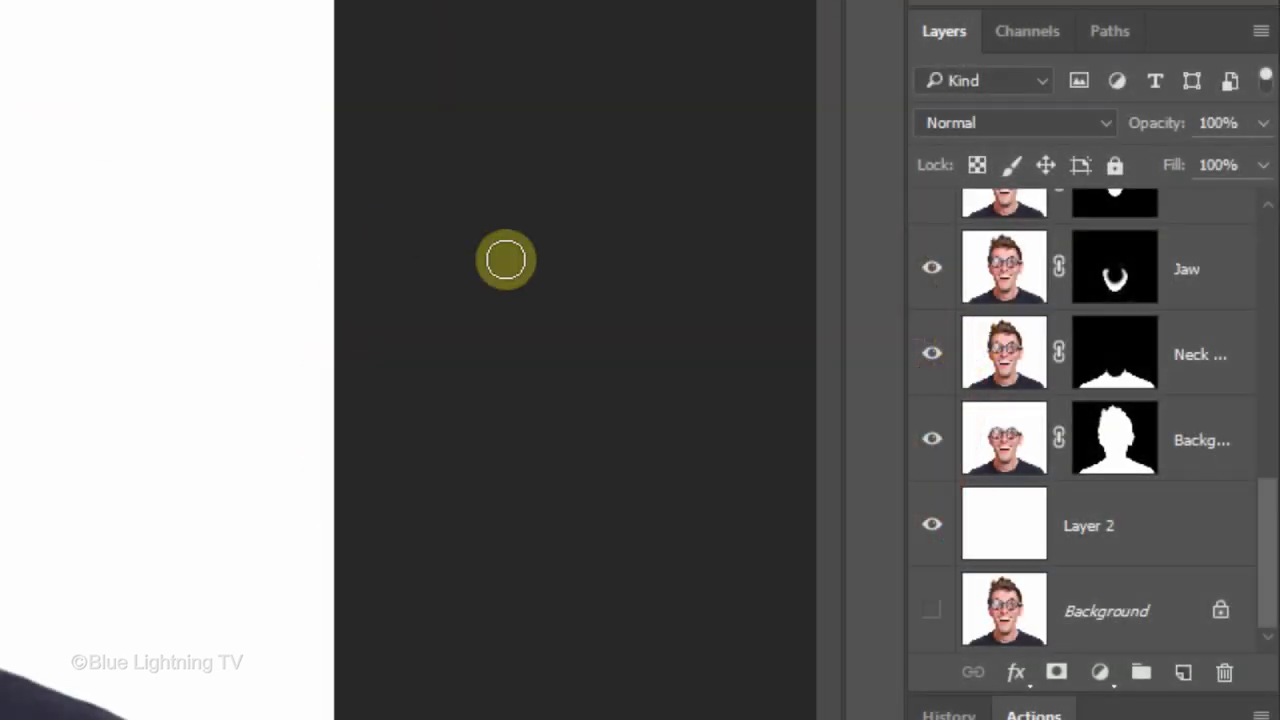
Move the Hair forehead layer below the Glasses layer in the stack.
scroll(up, 3)
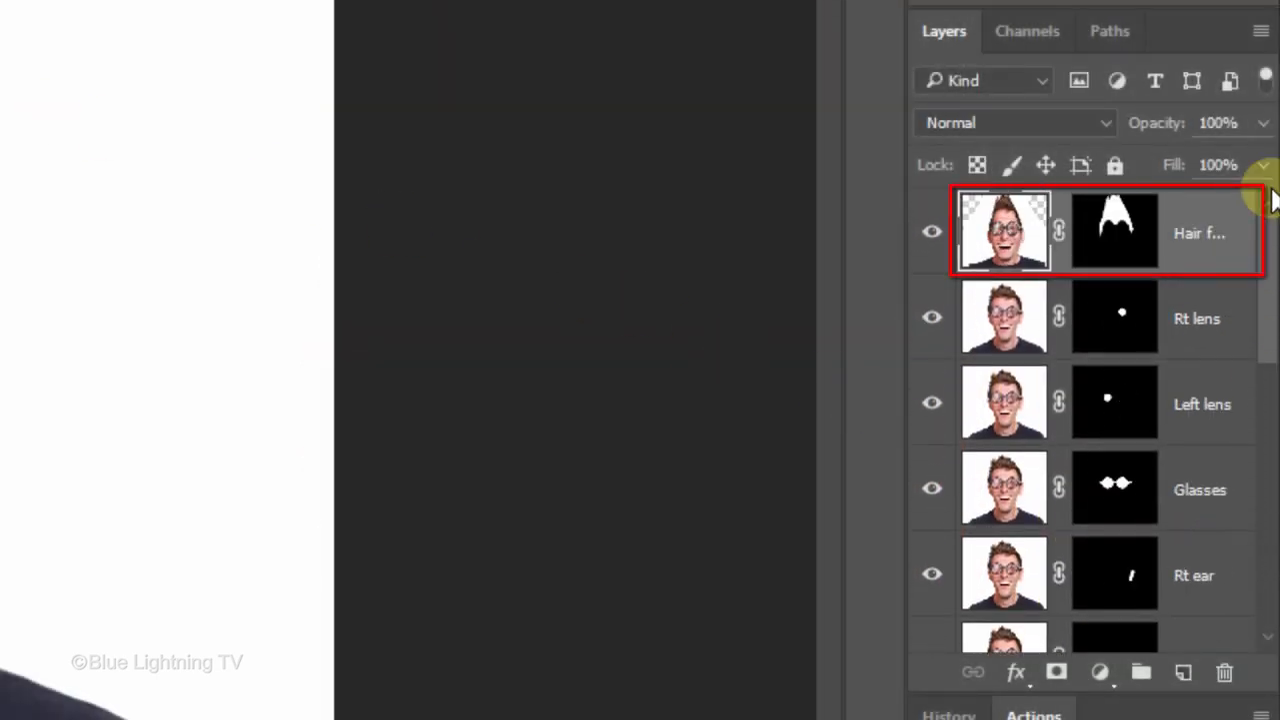
drag(1004, 231, 1004, 390)
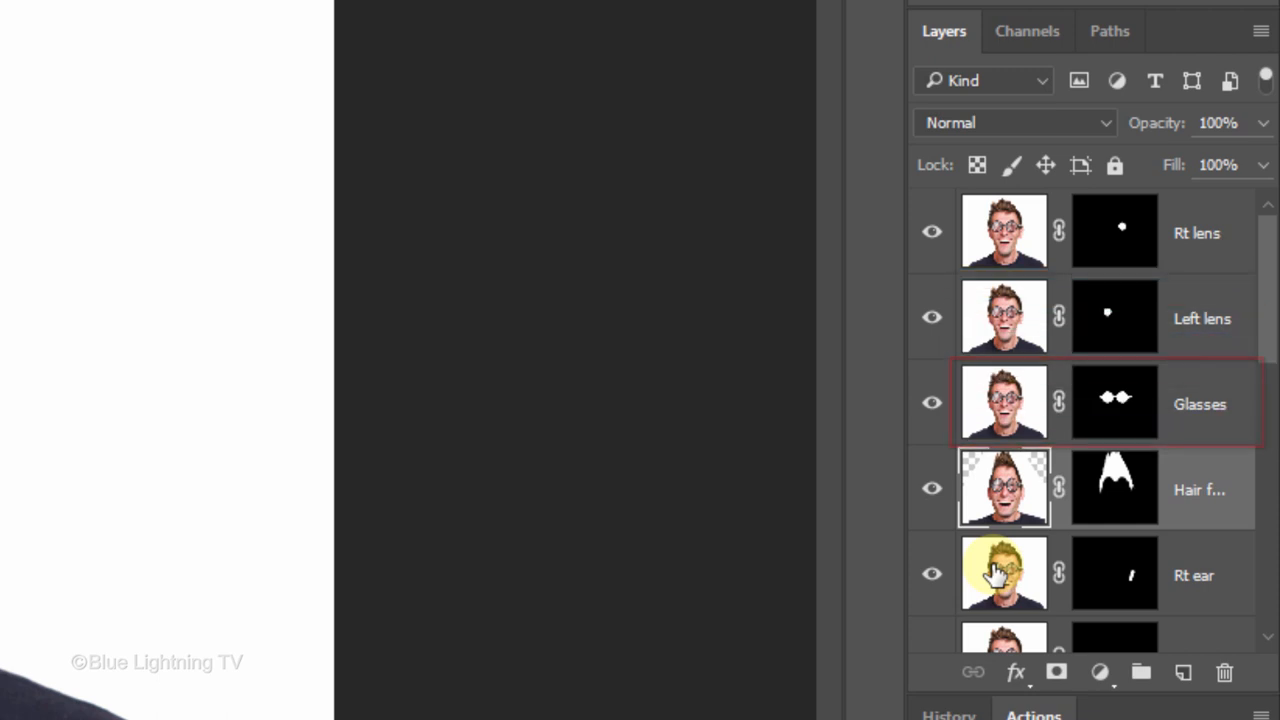
Select the Glasses layer together with both lens layers.
click(1004, 488)
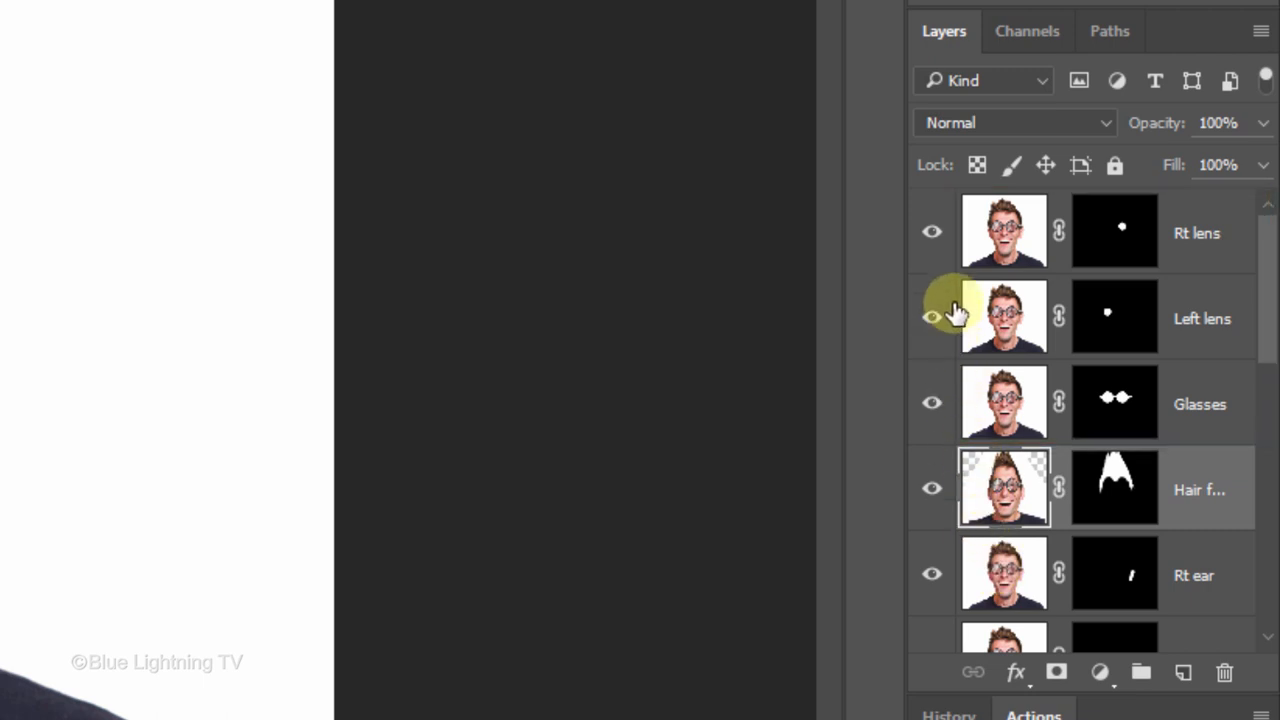
click(1004, 232)
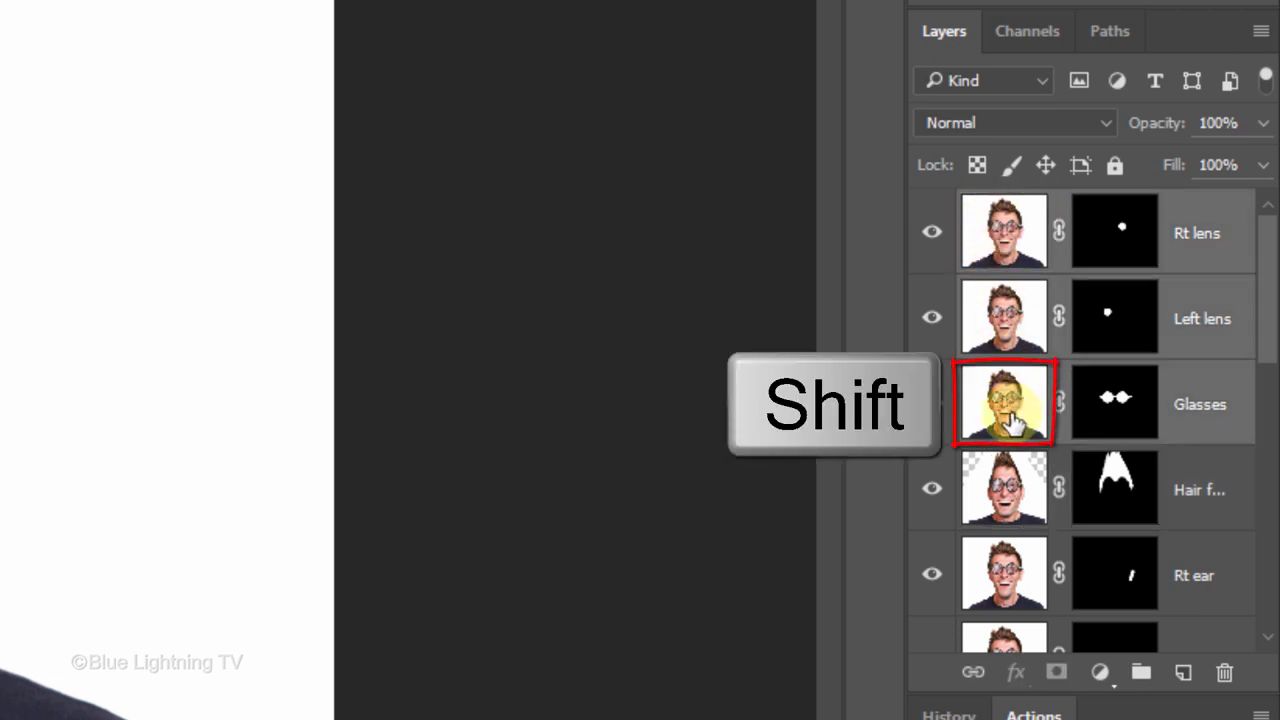
click(1003, 231)
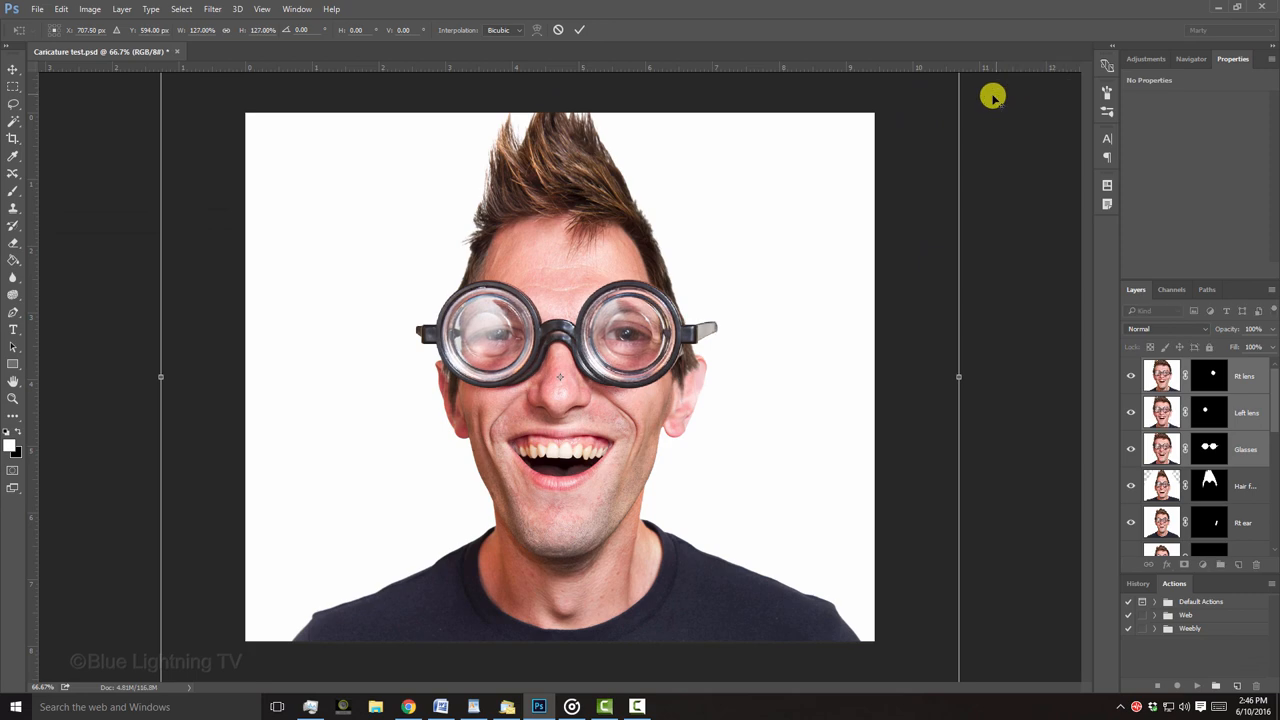
mouse_move(757, 200)
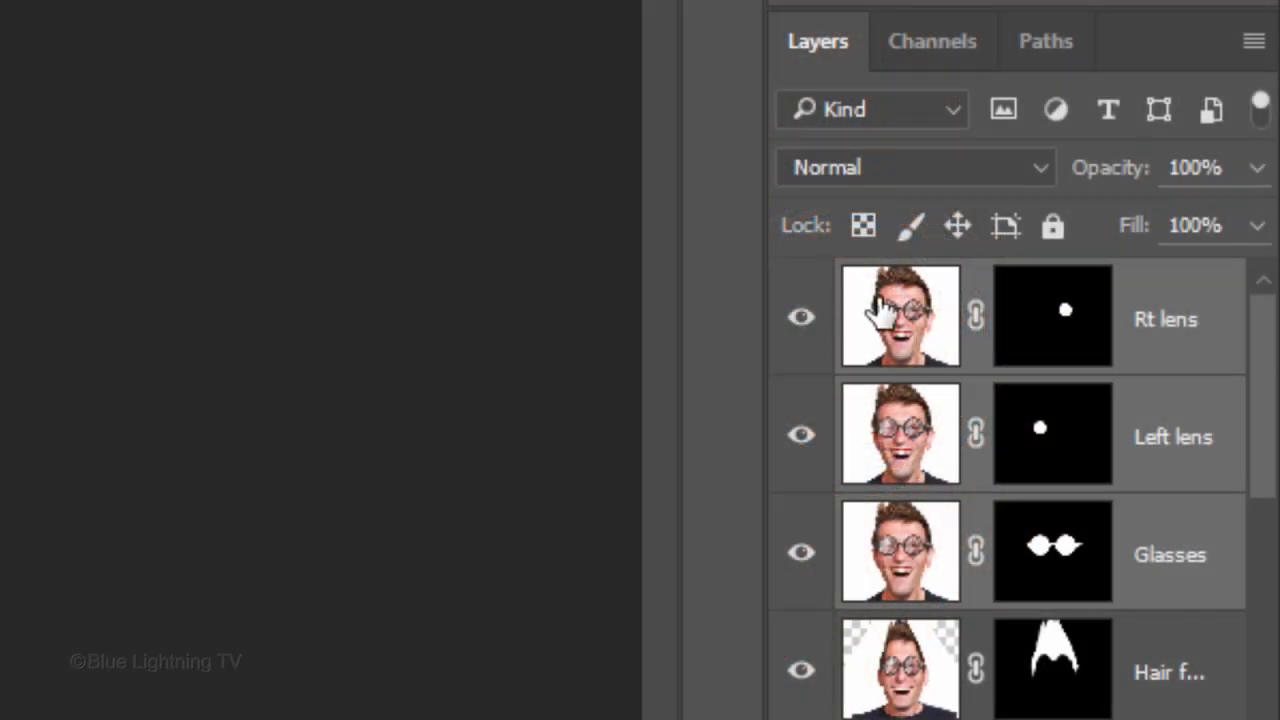
Select the Rt lens layer on its own.
click(899, 316)
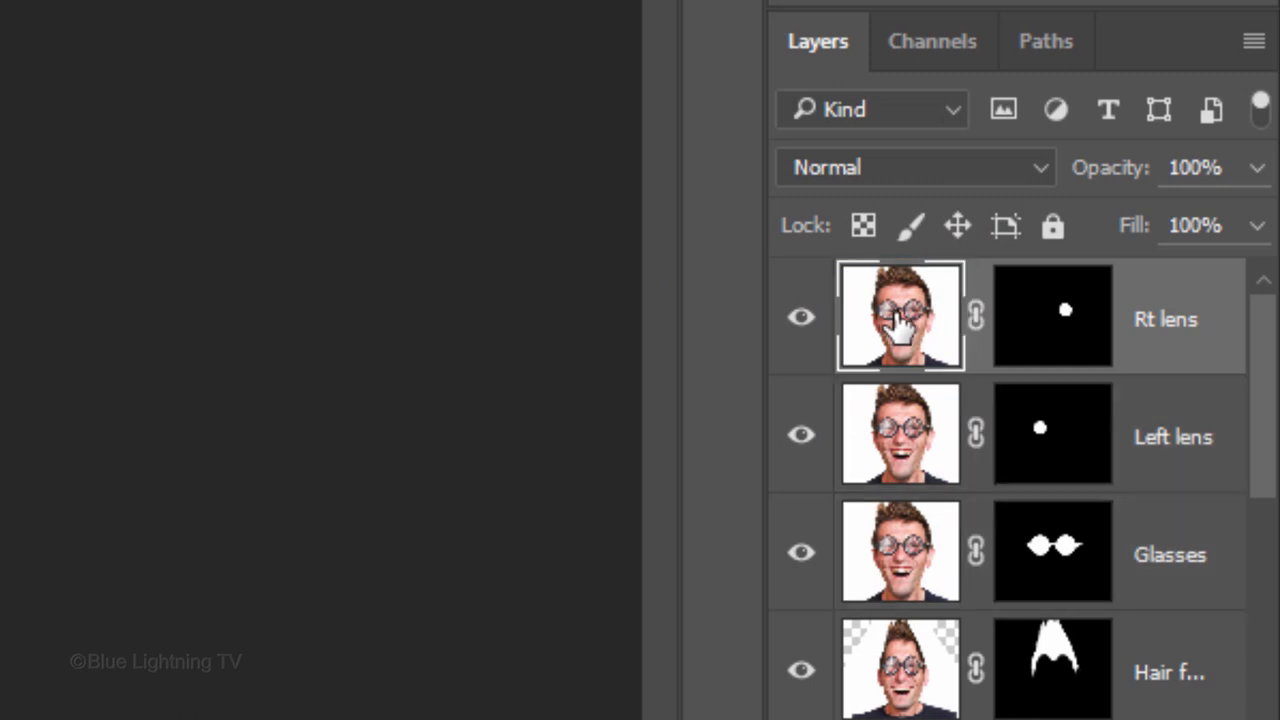
mouse_move(975, 310)
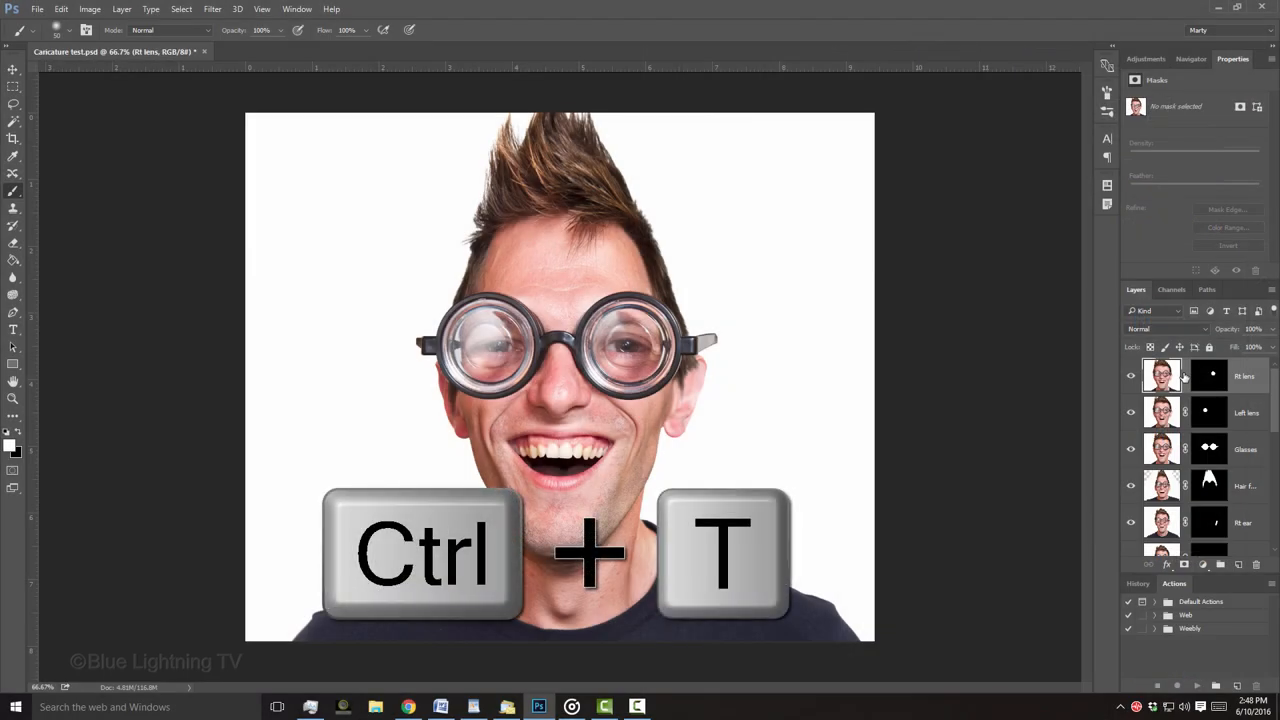
Scale up the Rt lens and Left lens layers, then fit the image in the window.
key(ctrl+t)
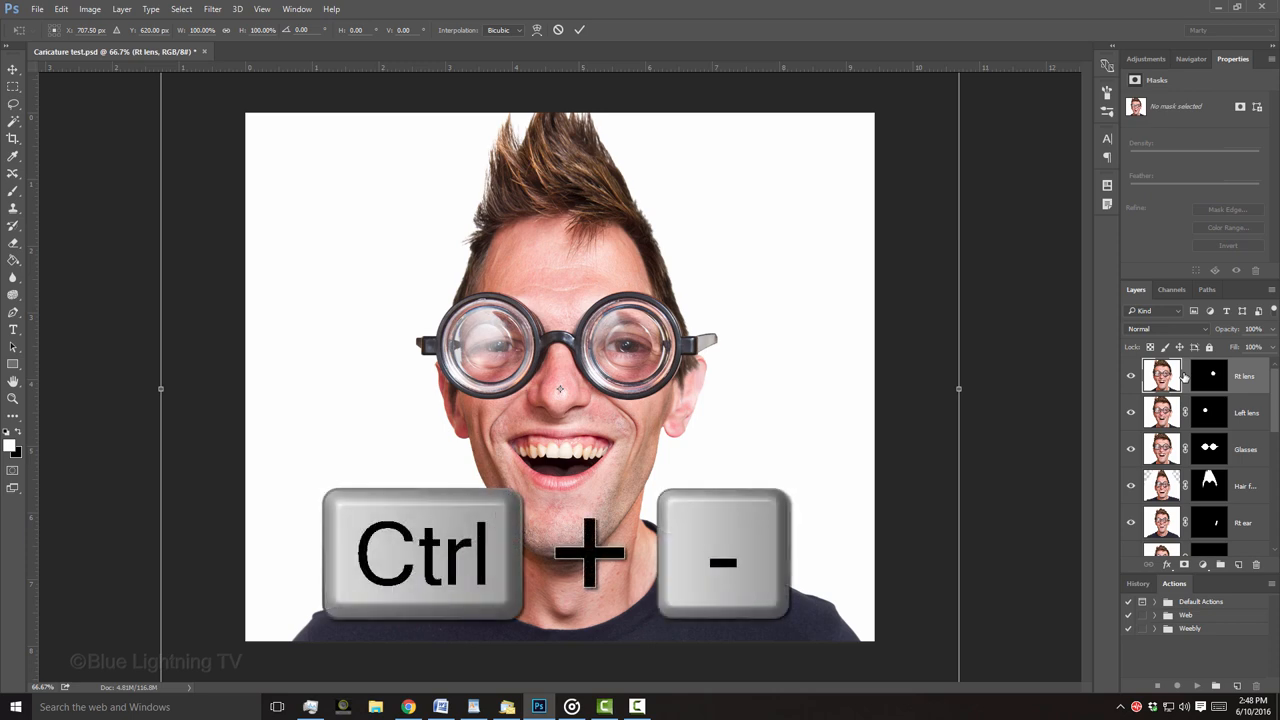
key(ctrl+minus)
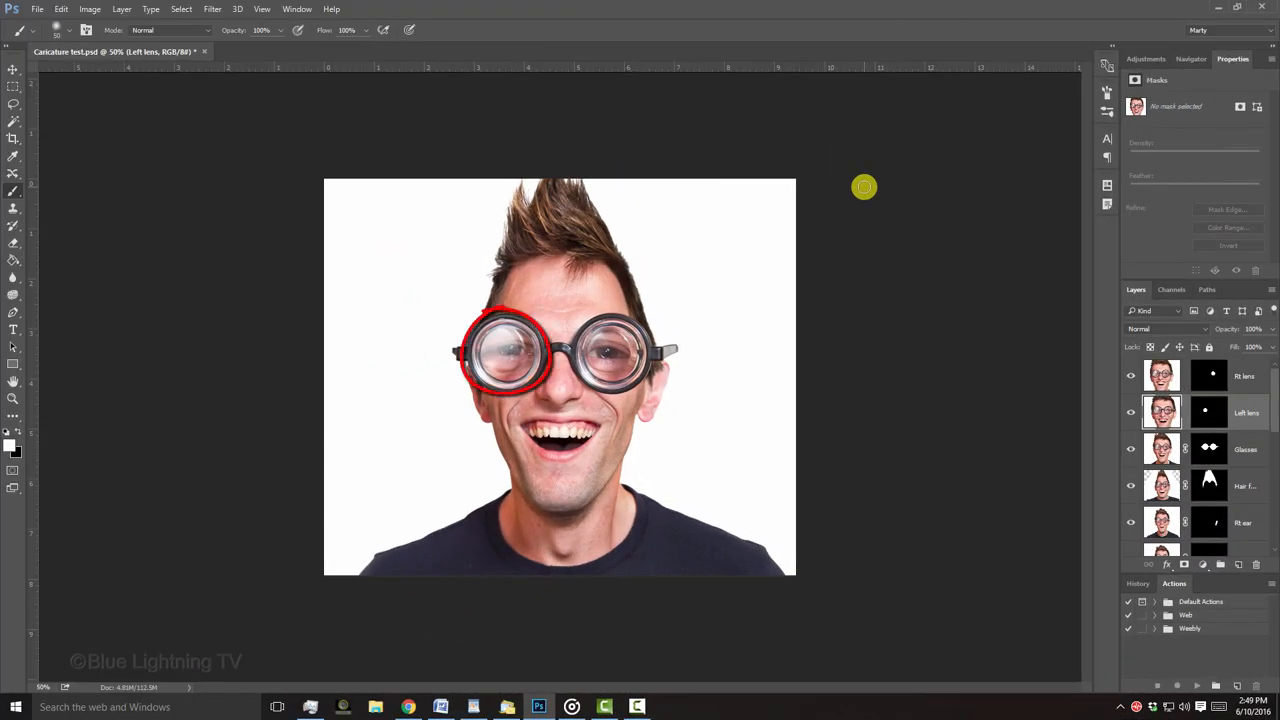
key(ctrl+0)
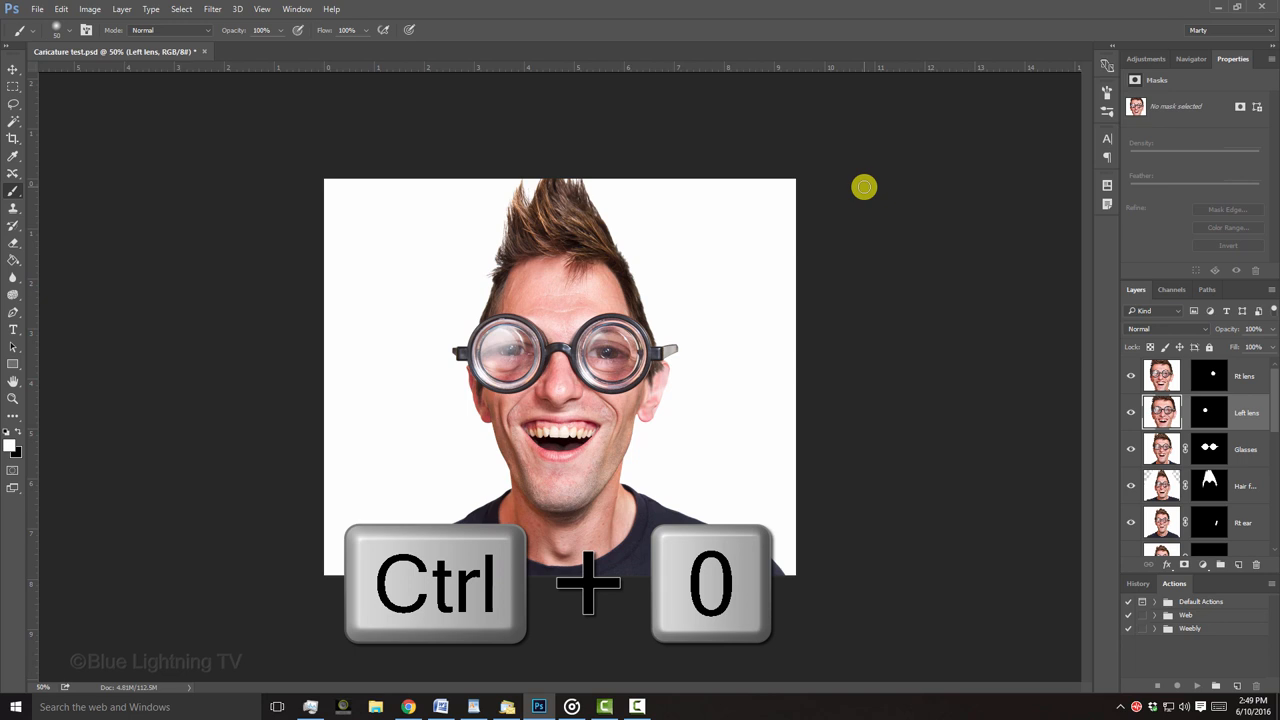
key(ctrl+0)
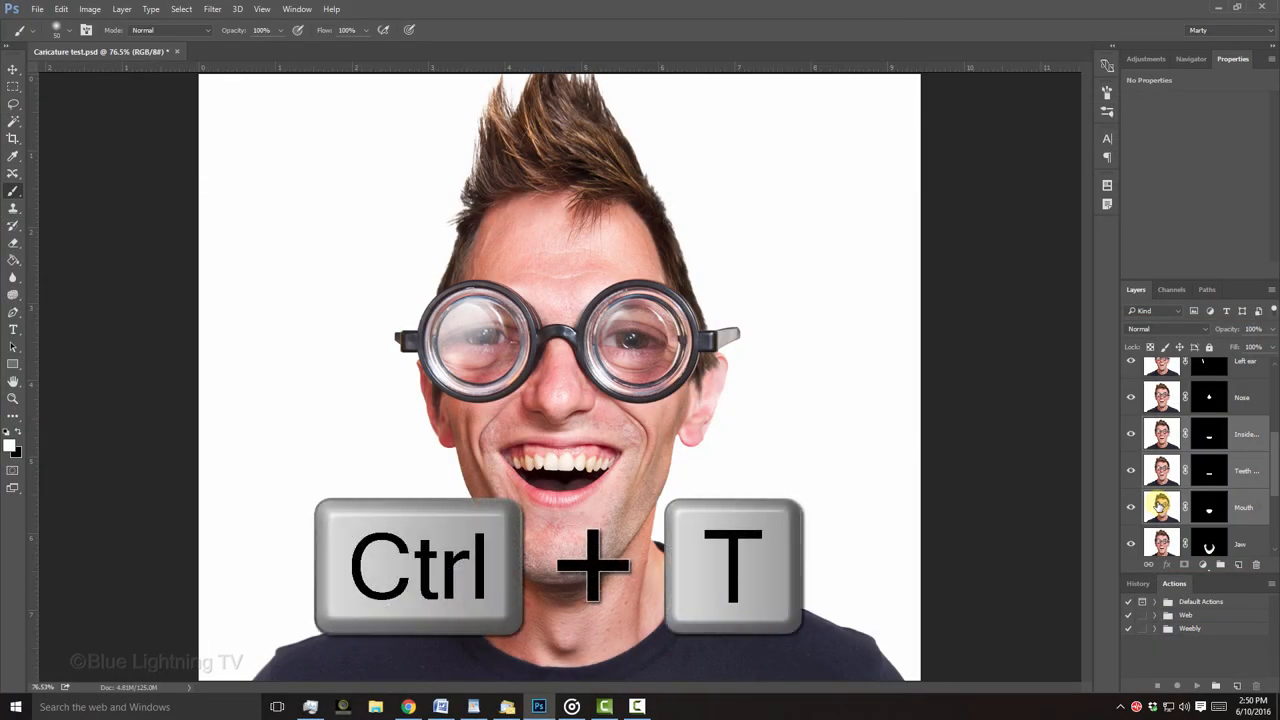
Start a free transform on the Mouth layer to scale it up.
key(ctrl+t)
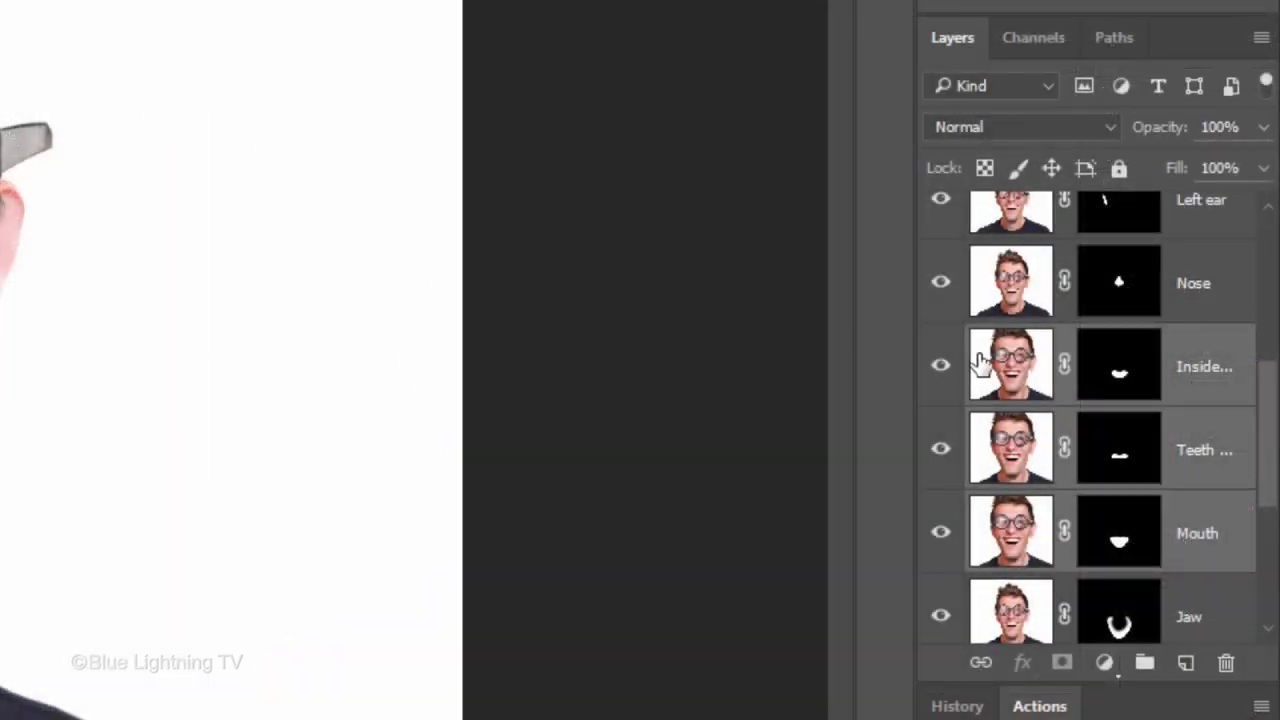
Unlink the Inside Mouth layer from its mask and scale the image up.
click(1118, 364)
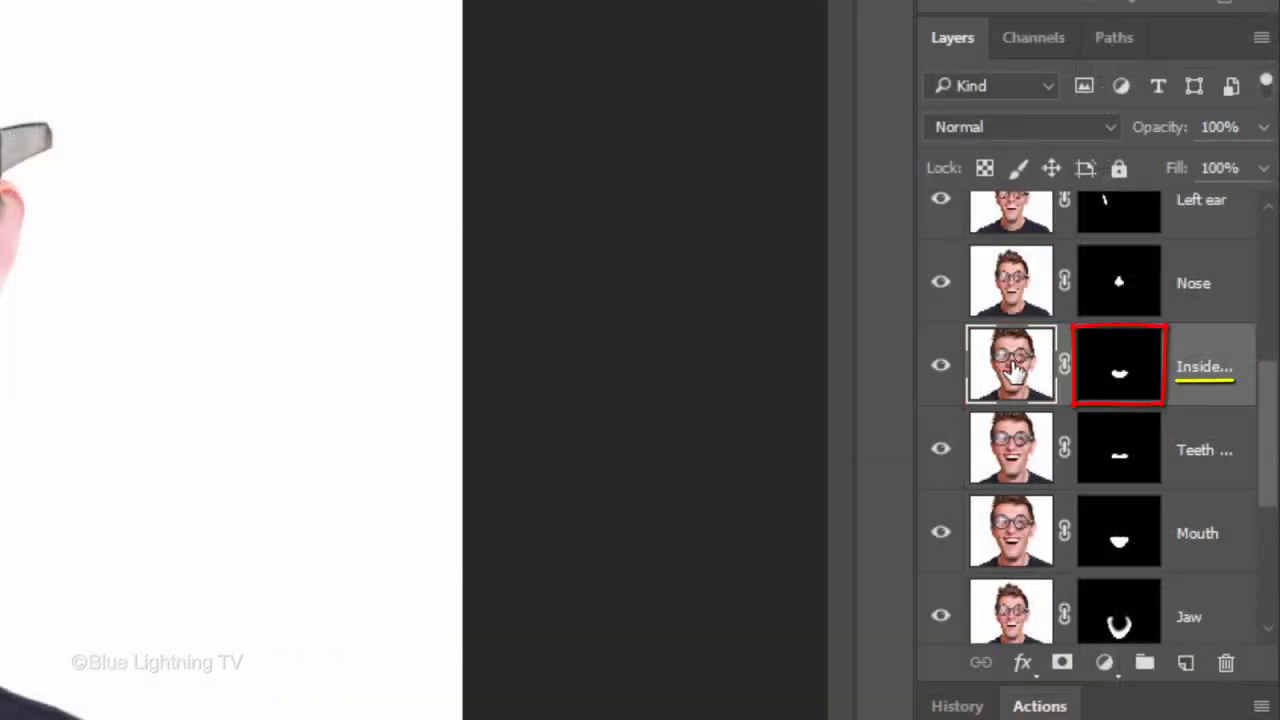
click(1011, 365)
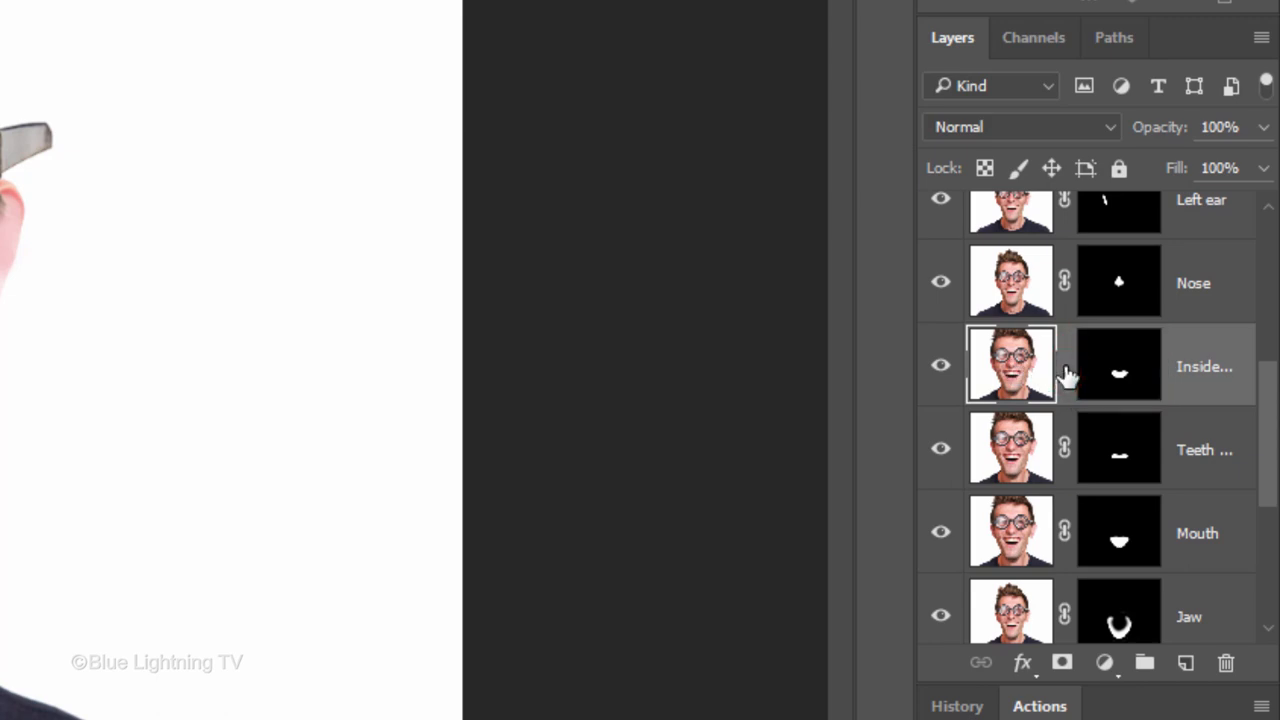
key(ctrl+t)
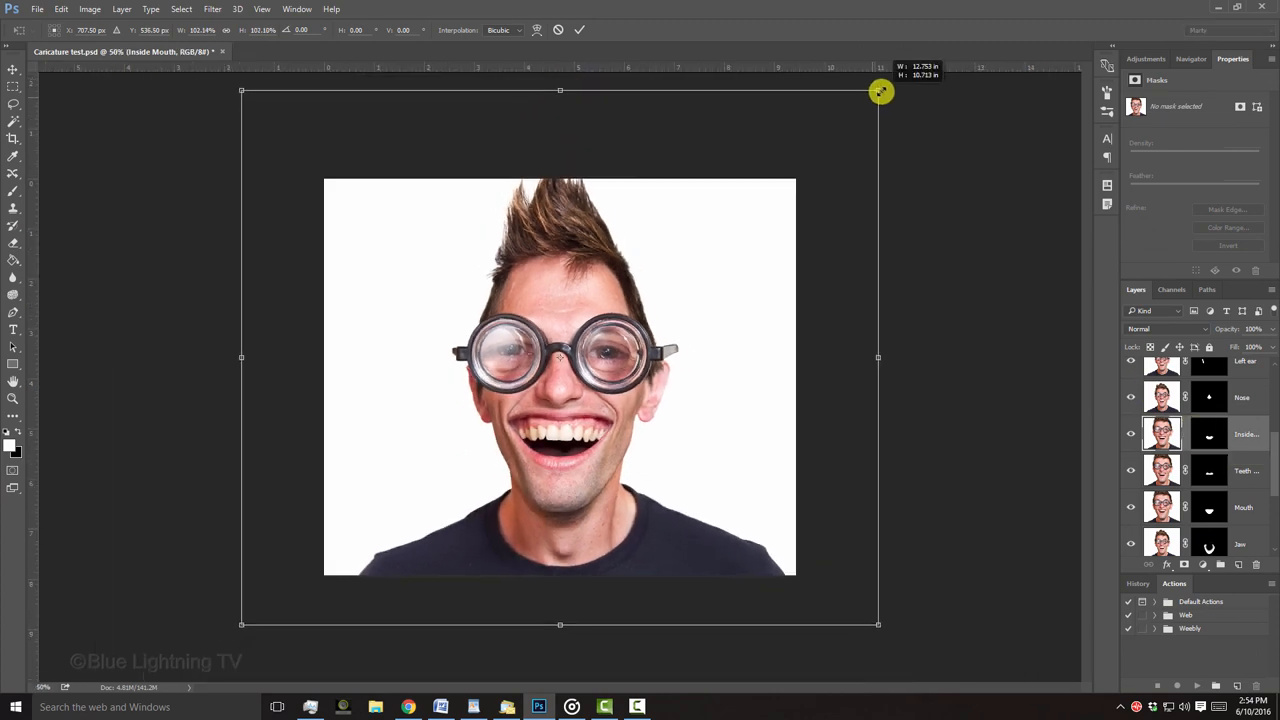
key(enter)
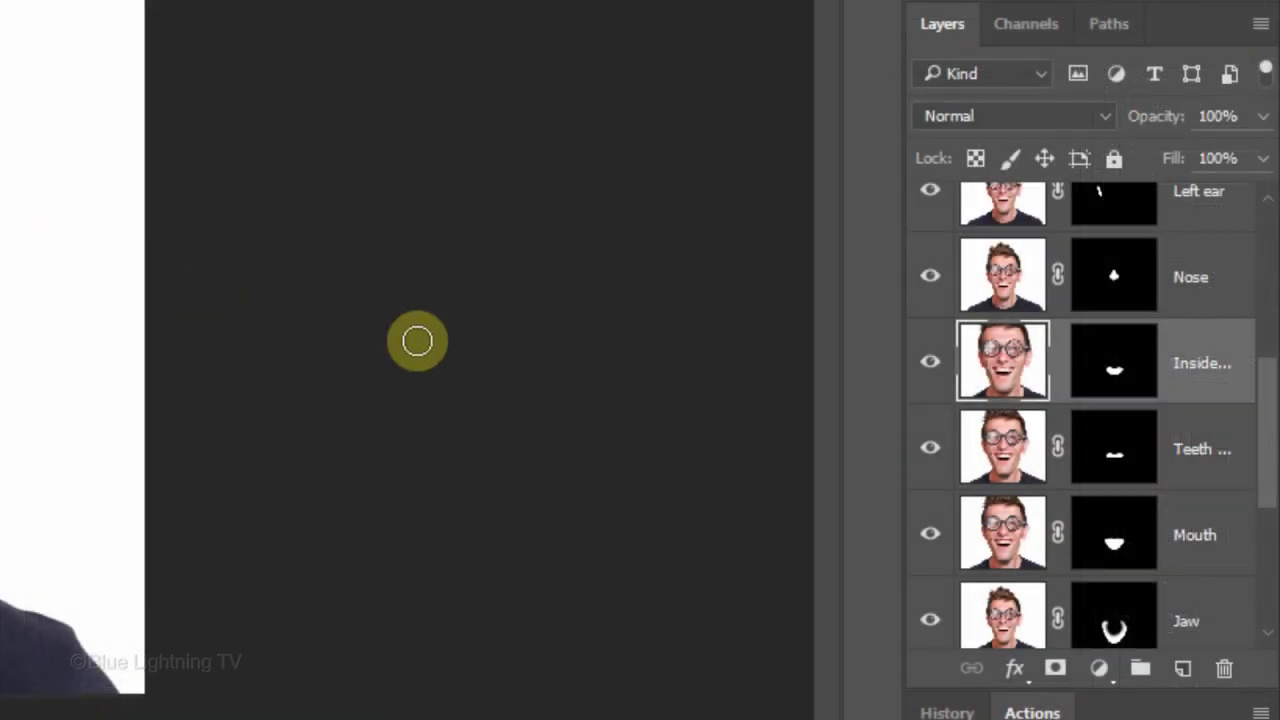
Select the Jaw layer and start a Free Transform to stretch the chin lower.
scroll(down, 3)
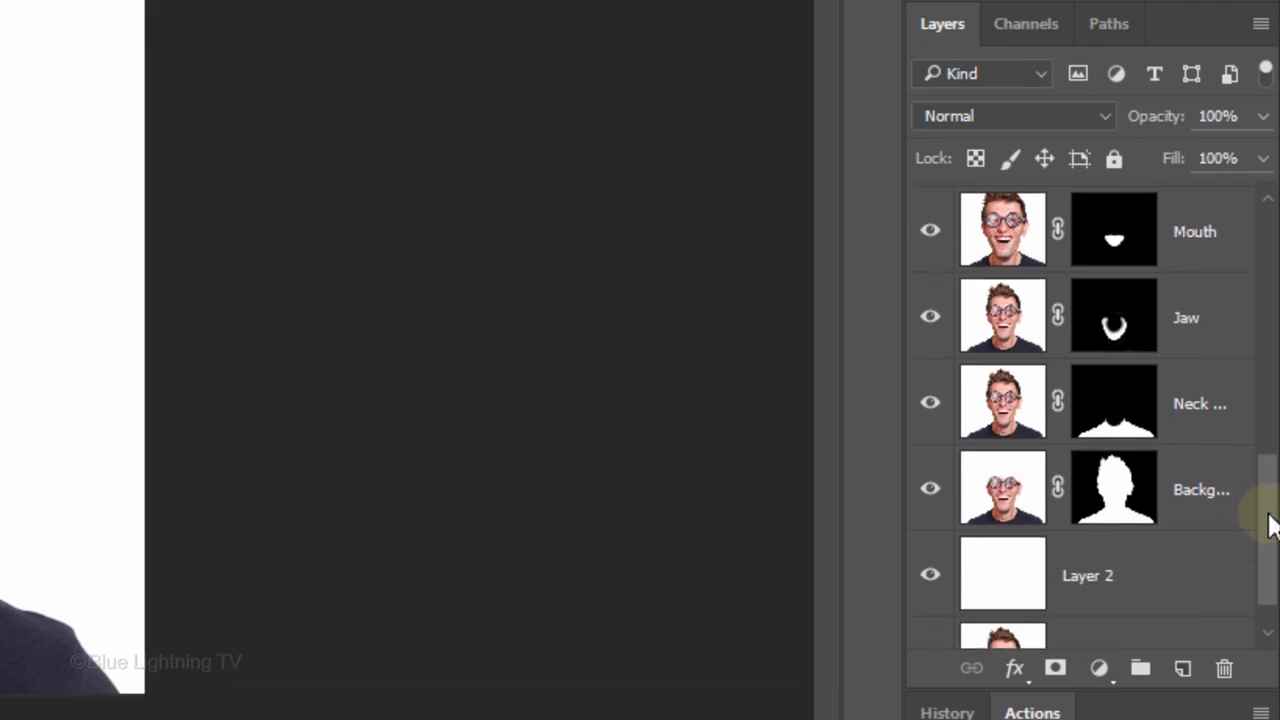
click(1002, 315)
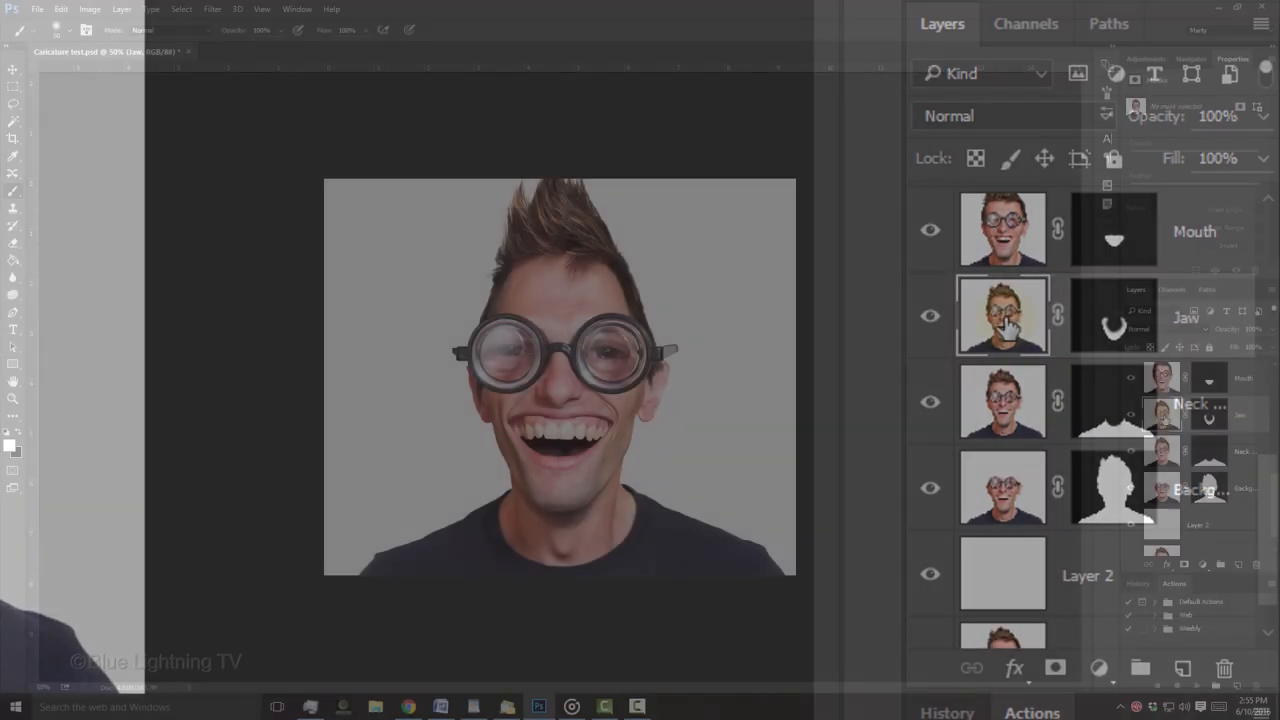
key(ctrl+t)
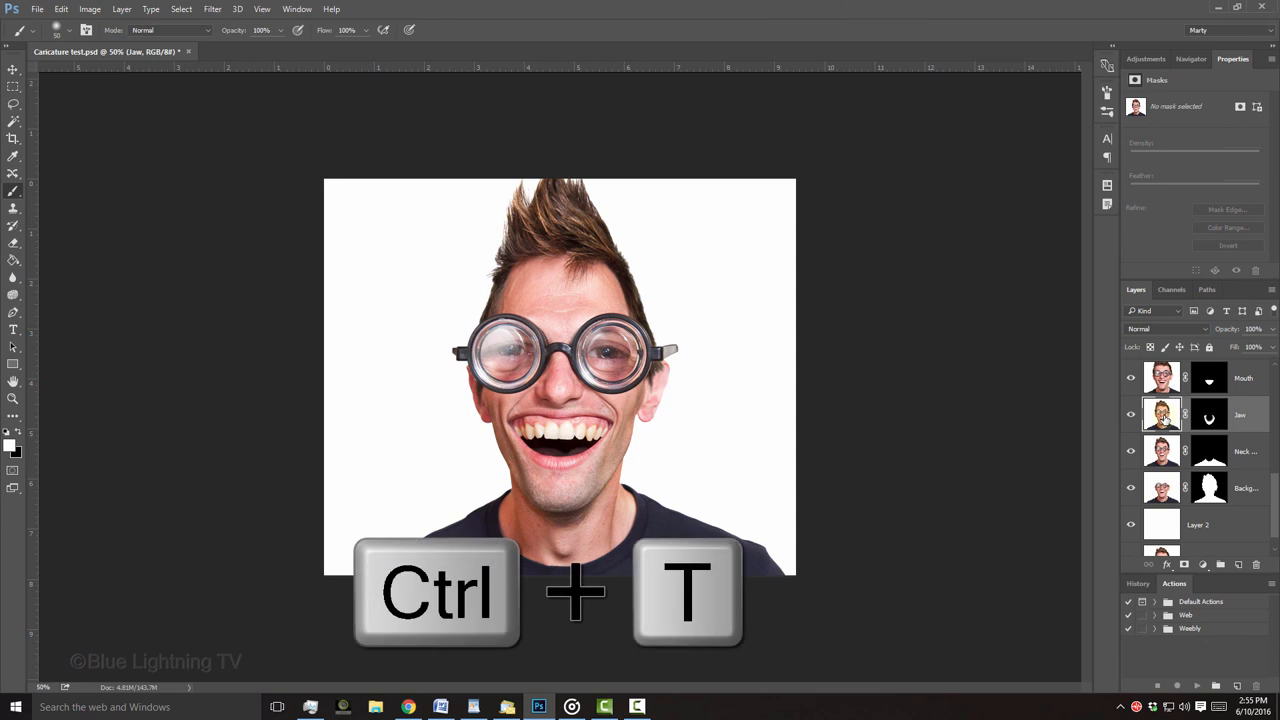
key(ctrl+t)
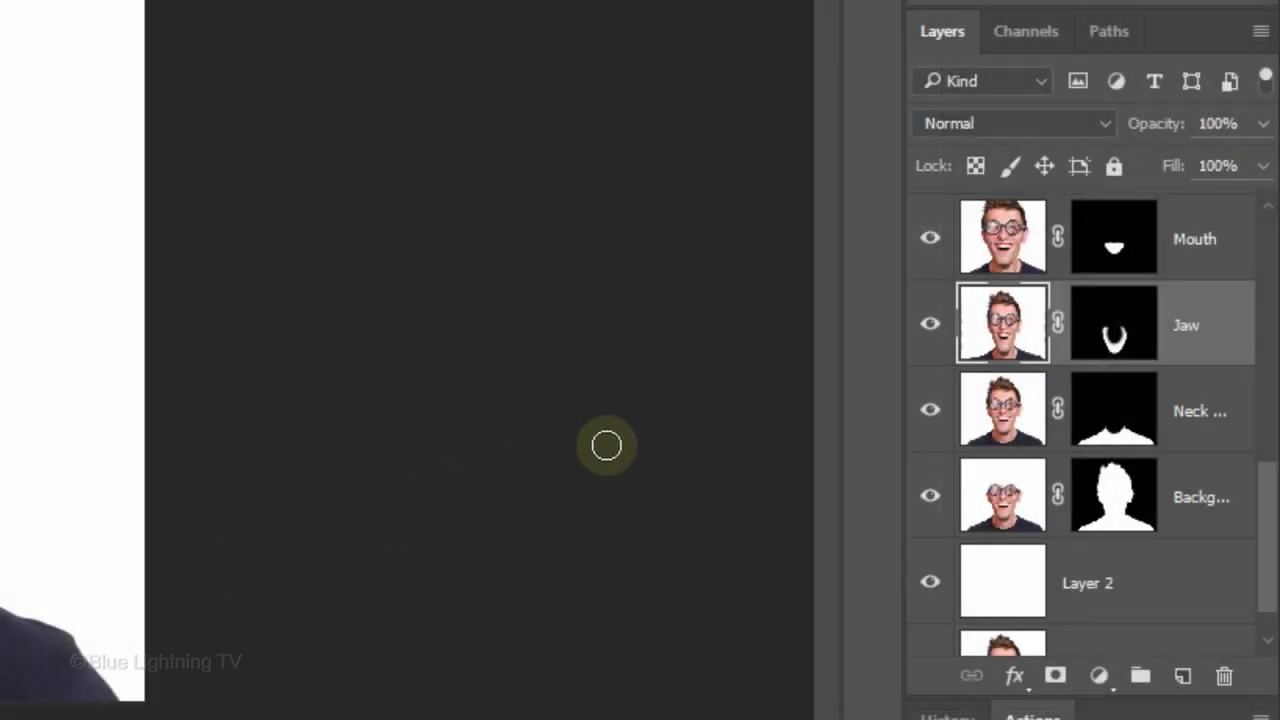
Commit the jaw transform and select the Neck layer for horizontal squeezing.
click(1002, 408)
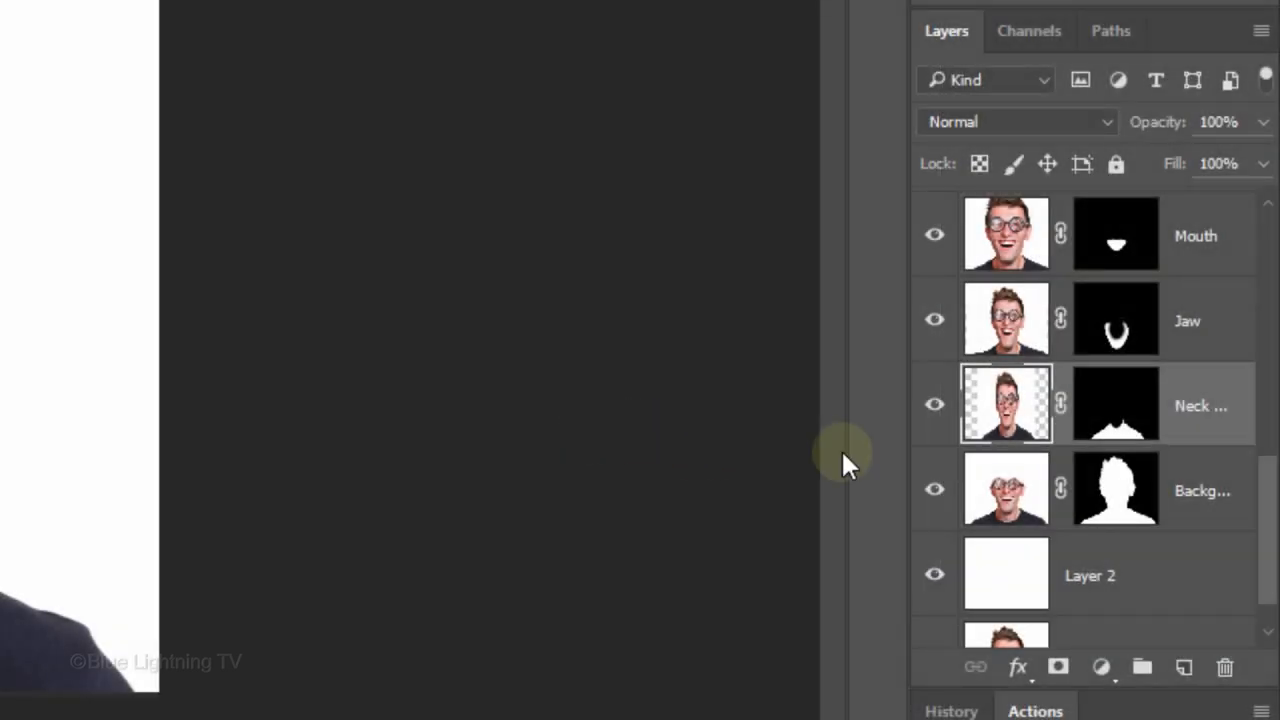
click(1006, 489)
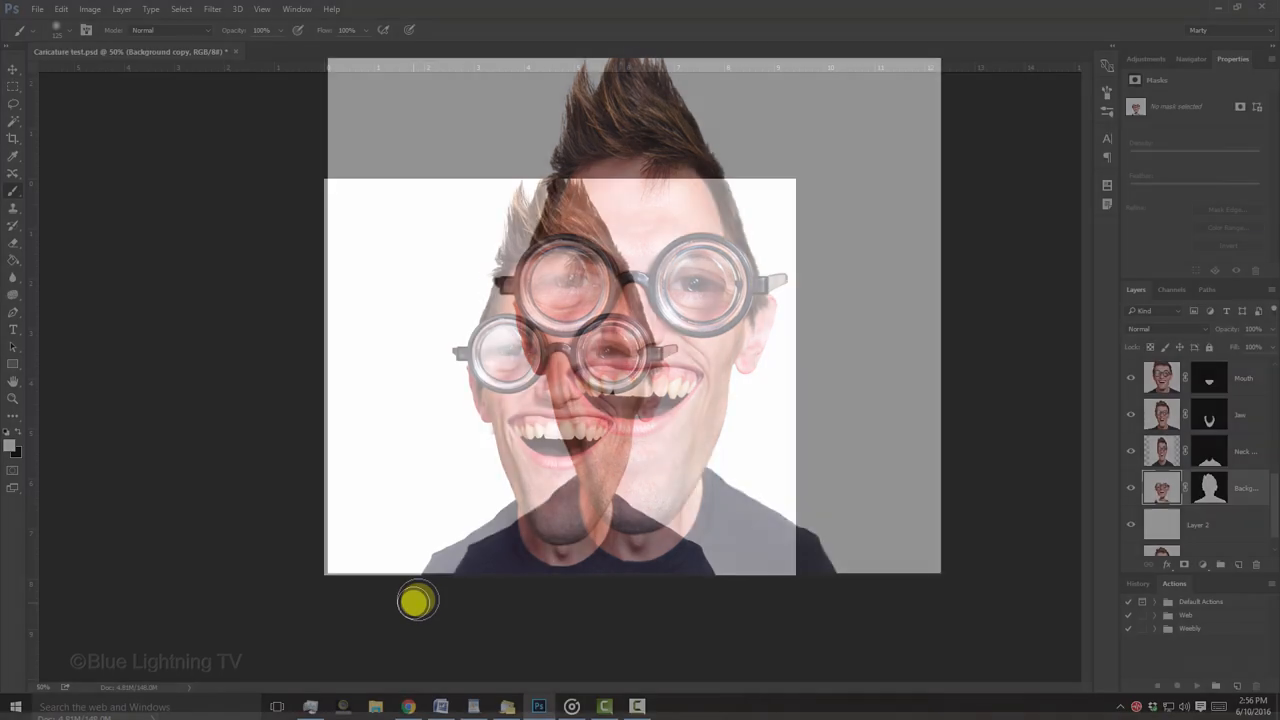
Commit the Background copy reshape, fit the image on screen, and select the Rt lens layer.
key(ctrl+0)
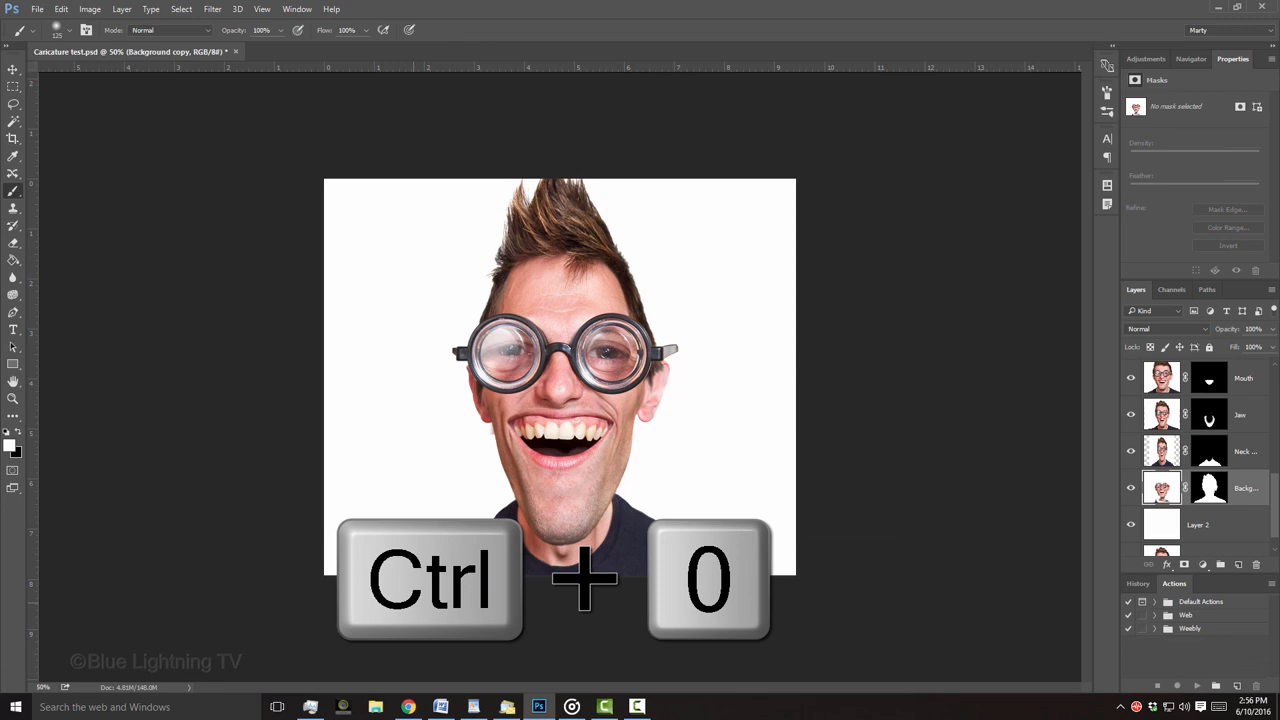
key(ctrl+0)
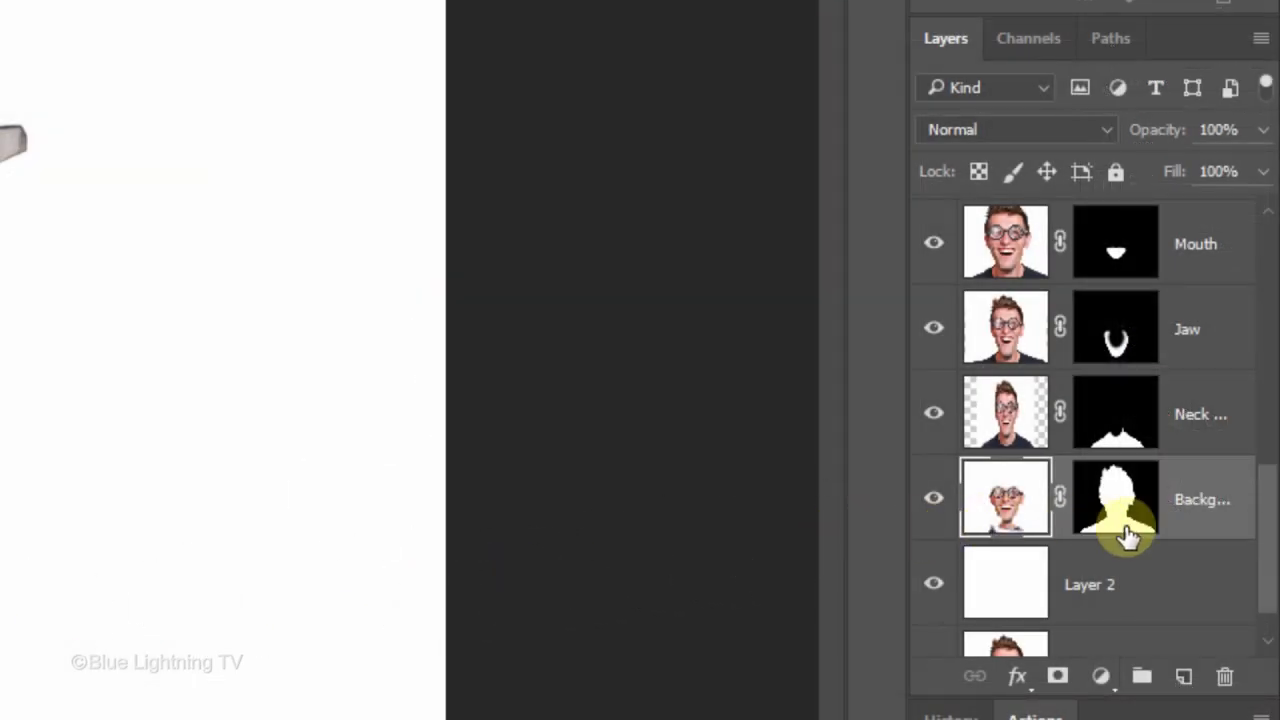
scroll(up, 3)
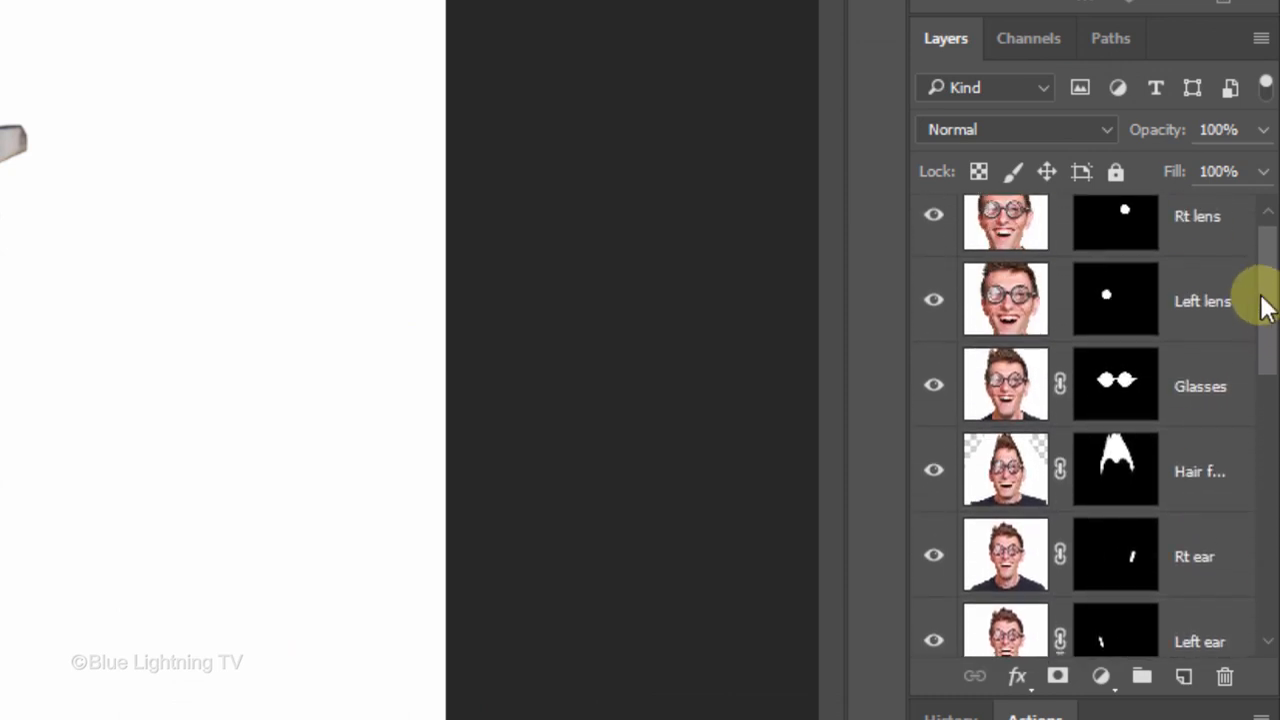
click(1115, 384)
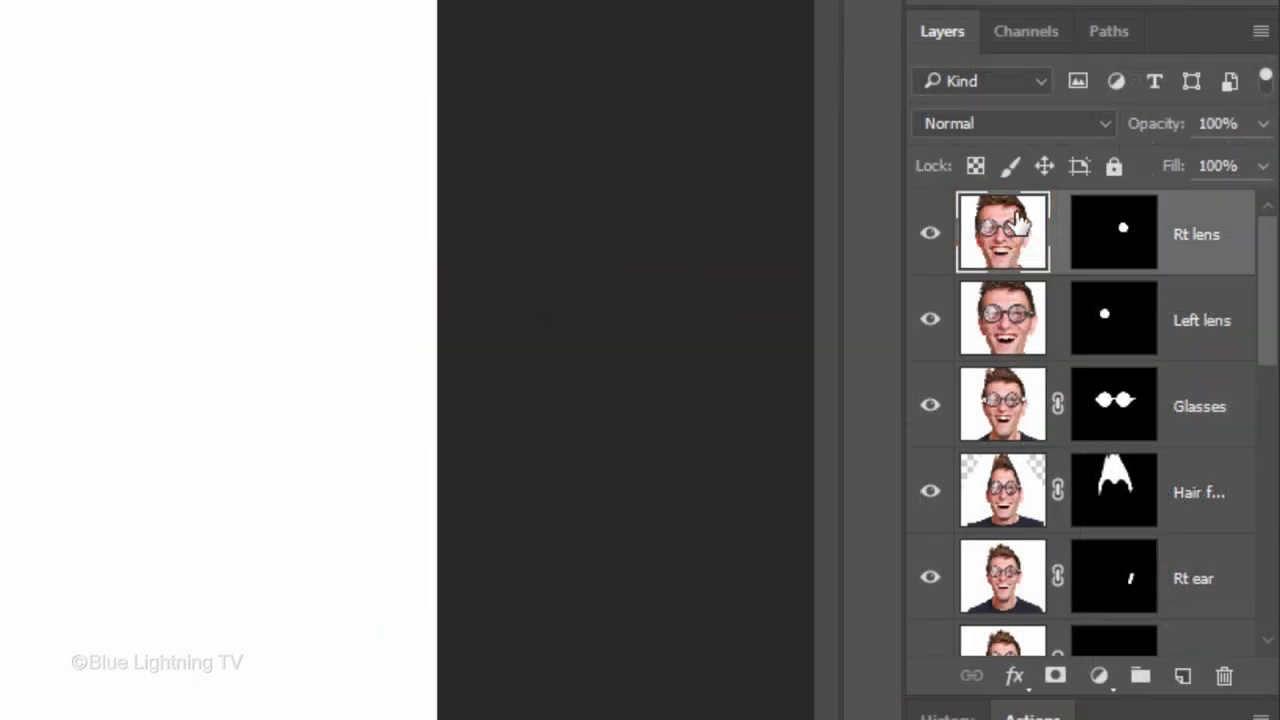
Stamp all visible layers into a new merged layer with Ctrl+Shift+Alt+E.
key(ctrl+shift+alt+e)
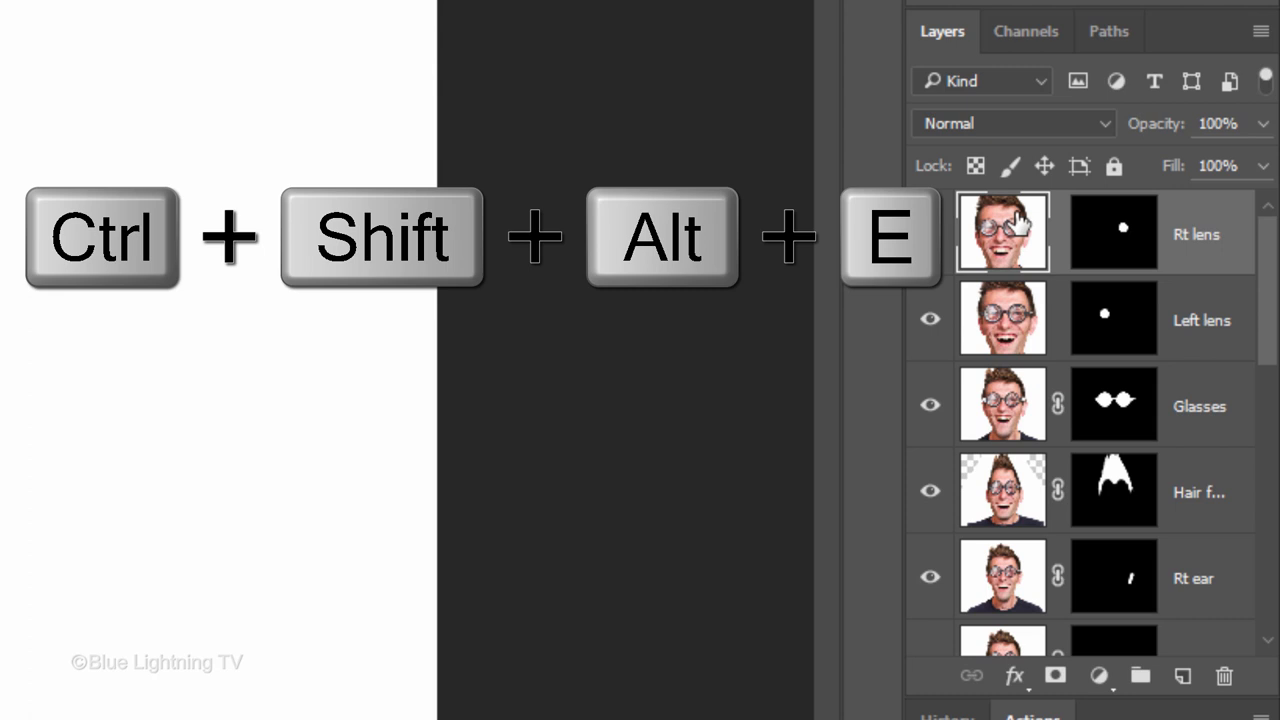
key(ctrl+shift+alt+e)
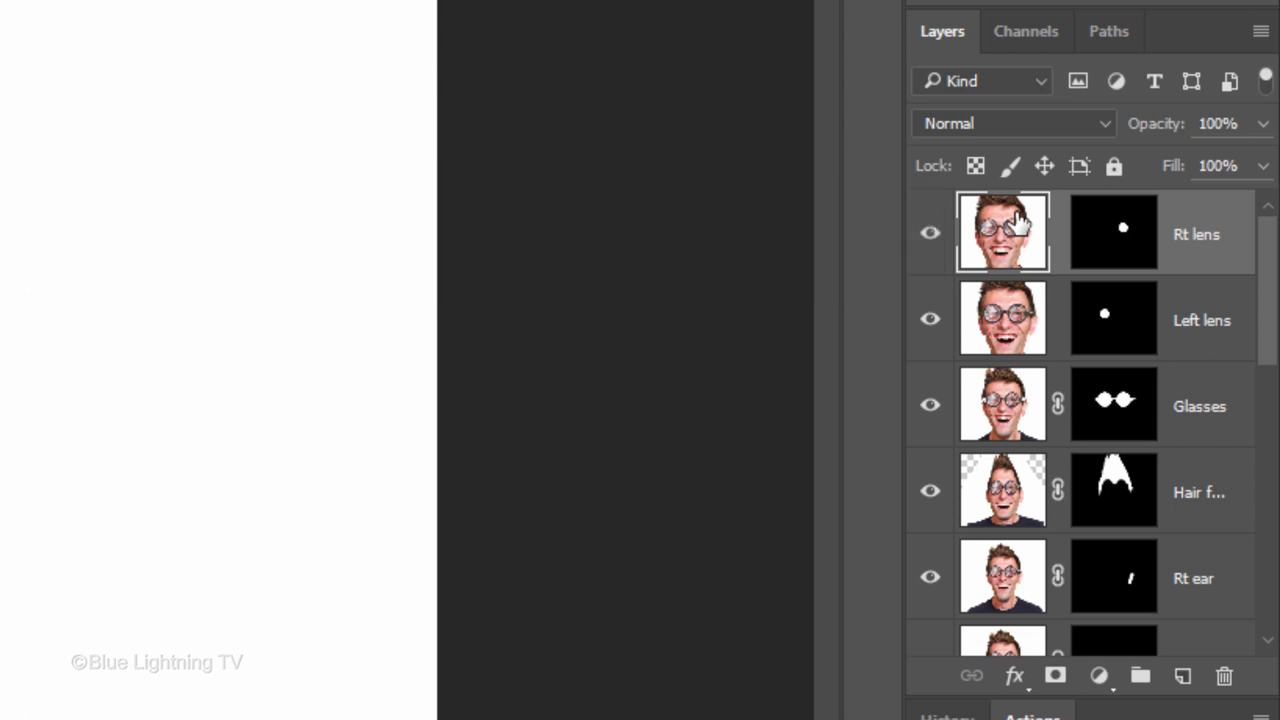